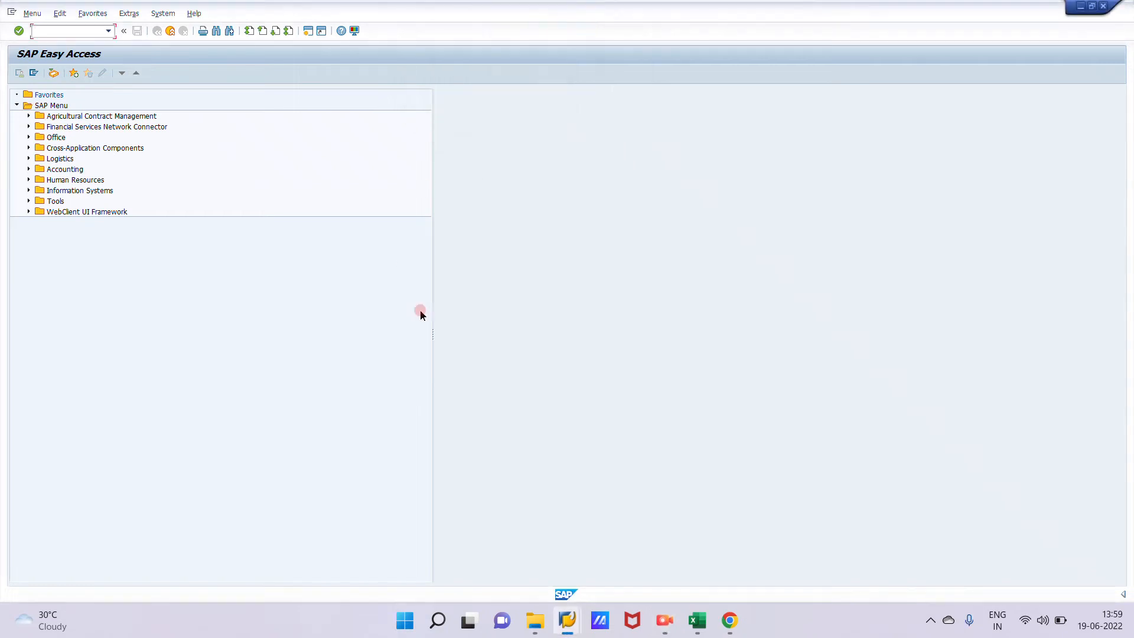
mouse_move(183, 174)
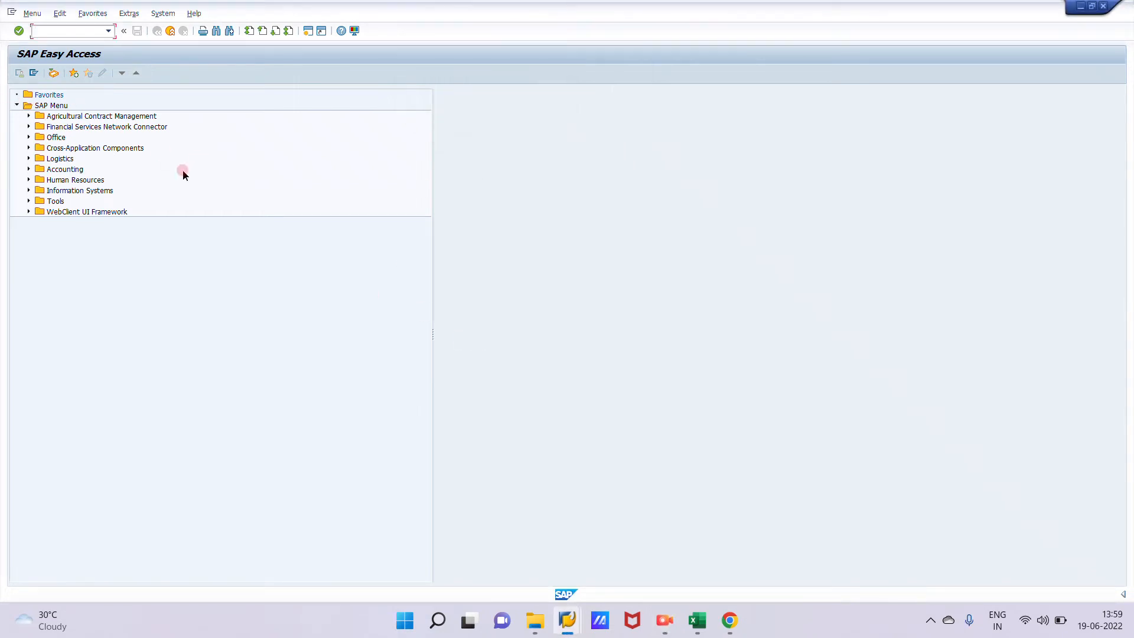
mouse_move(243, 255)
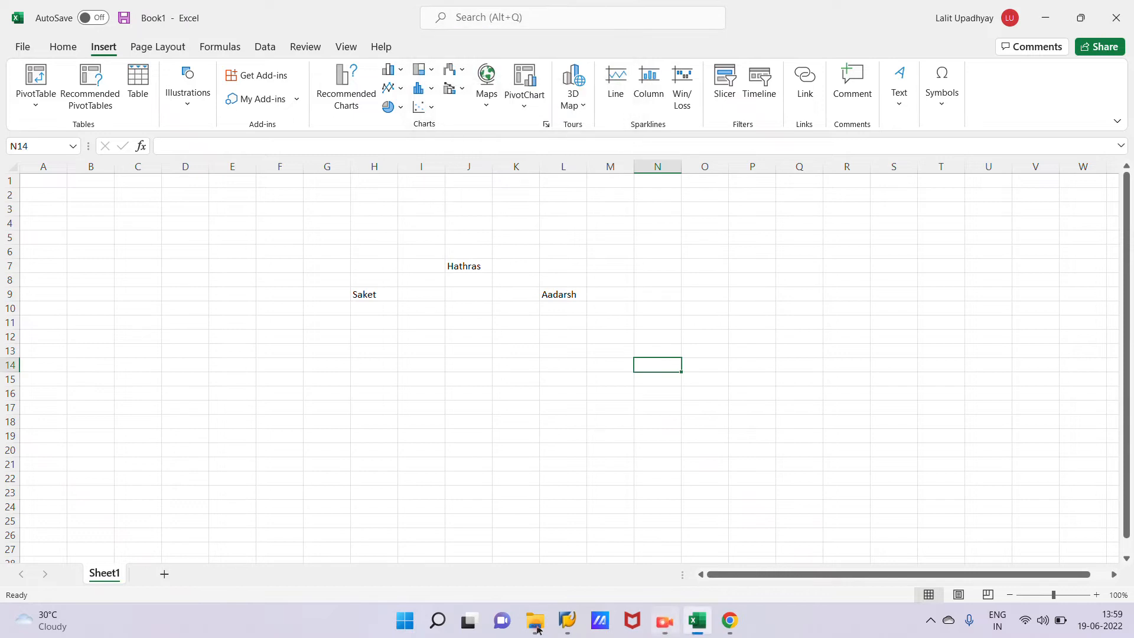
mouse_move(533, 620)
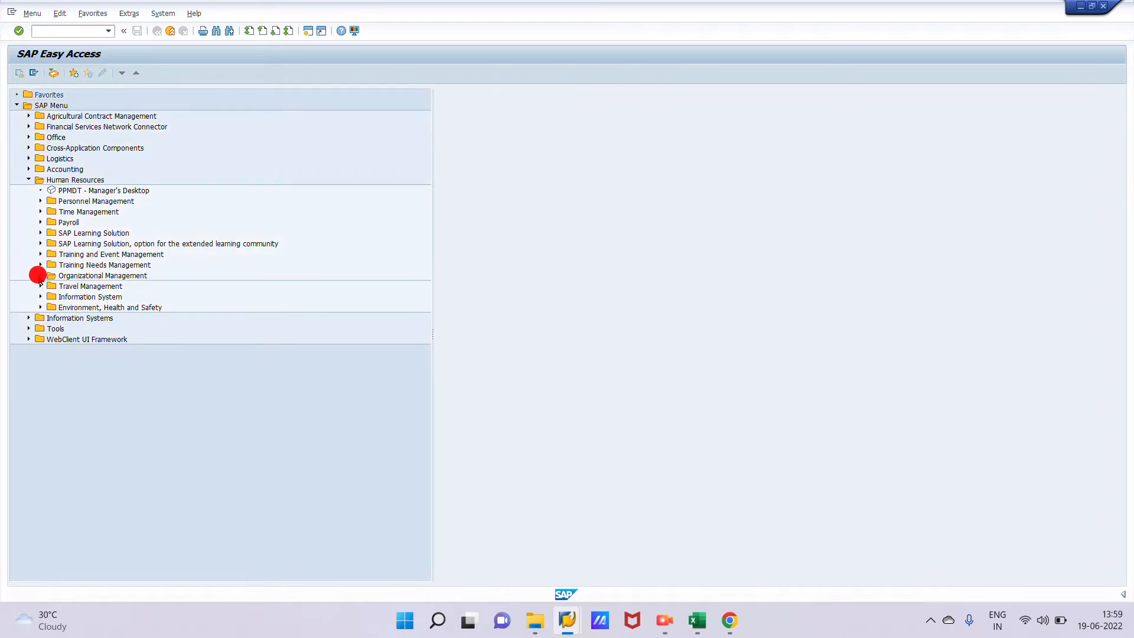
Step: Launch PO10 Organizational Unit maintenance from Expert Mode, then switch to the Excel sketch
click(41, 275)
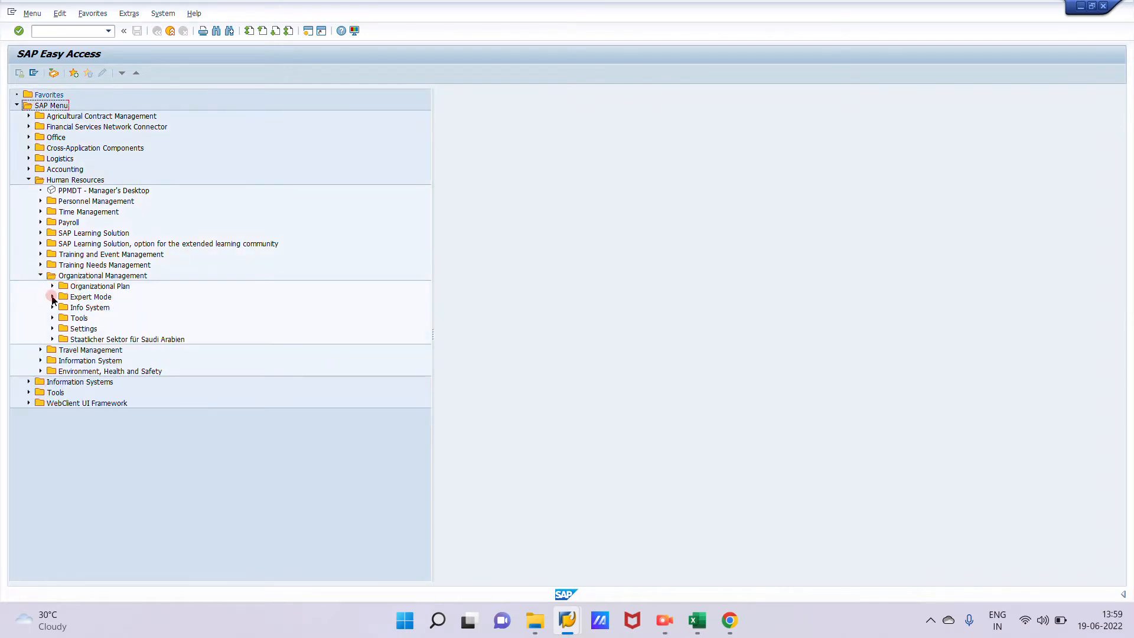
click(52, 296)
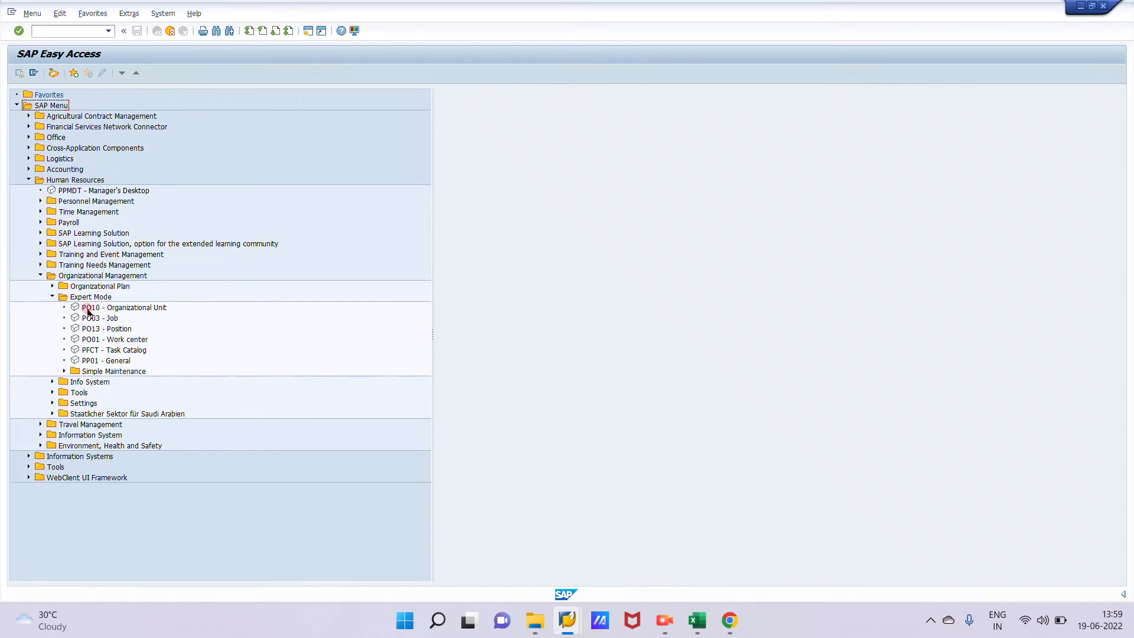
double_click(122, 307)
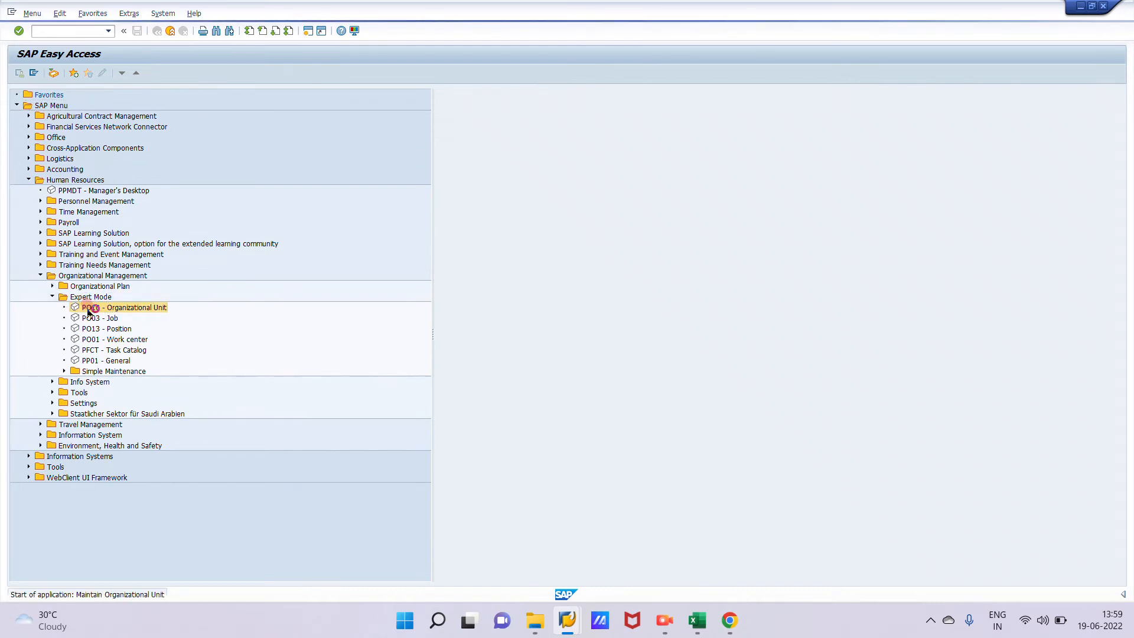
double_click(123, 307)
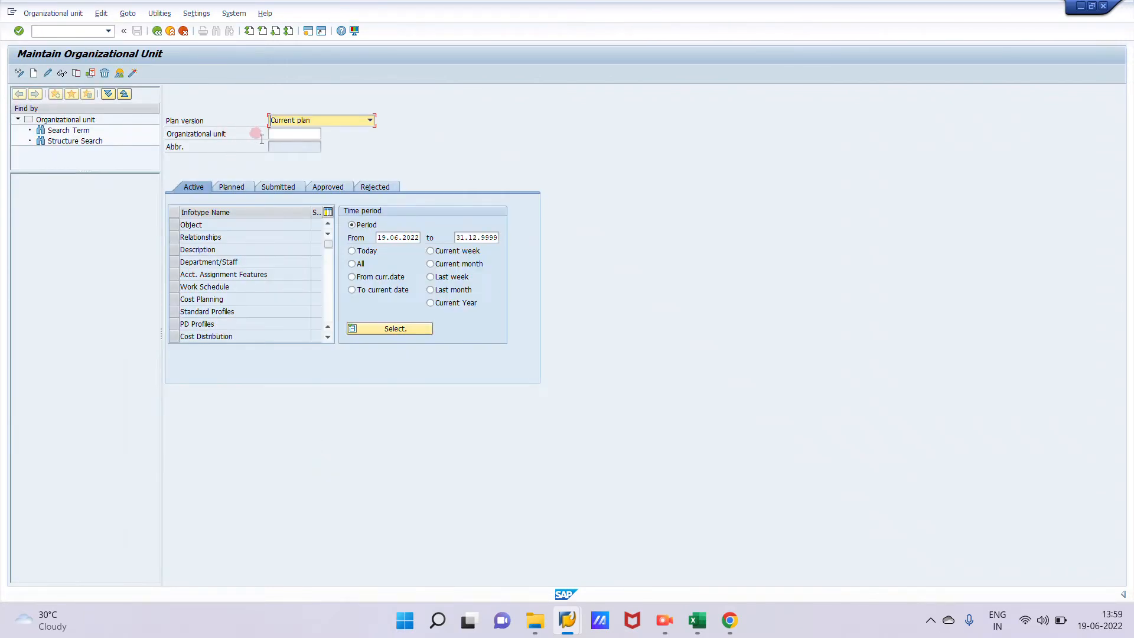
click(293, 134)
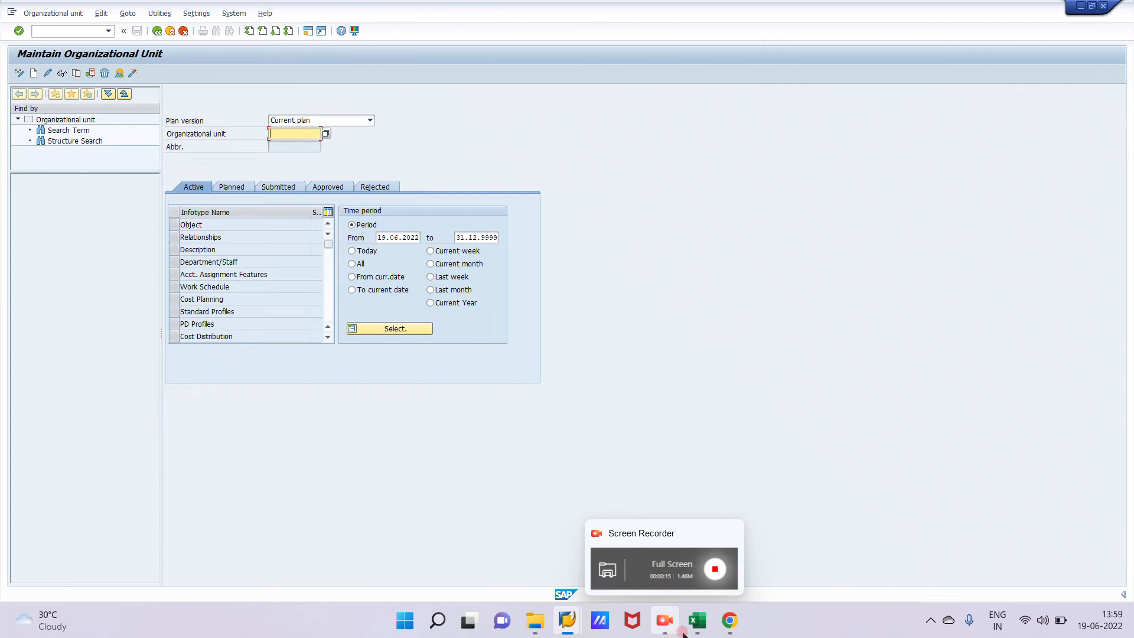
click(695, 620)
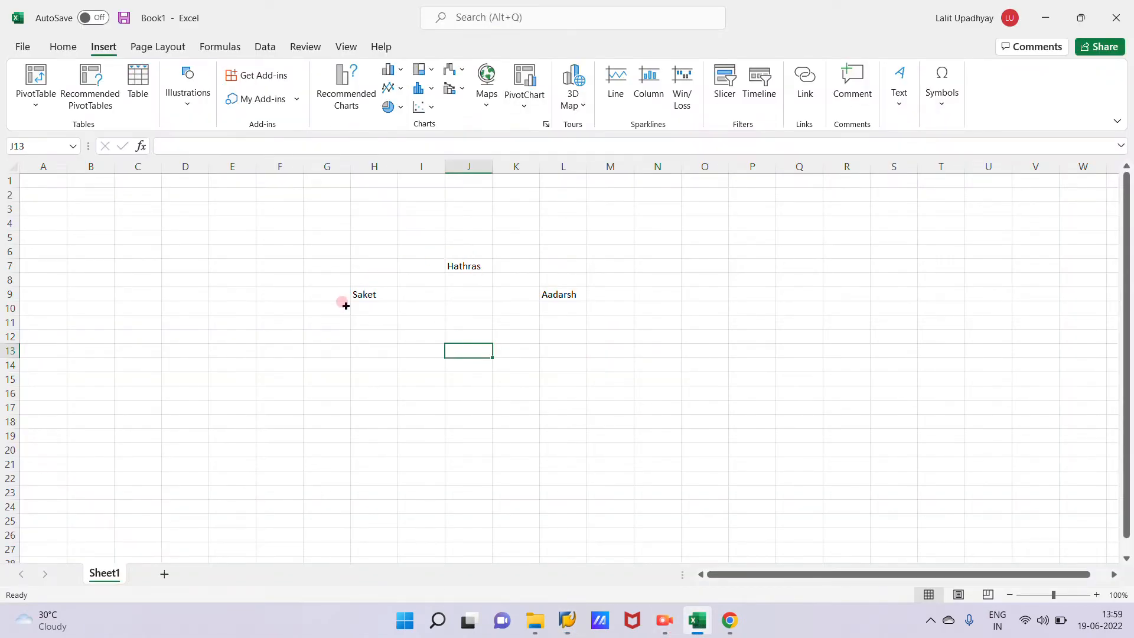
mouse_move(736, 540)
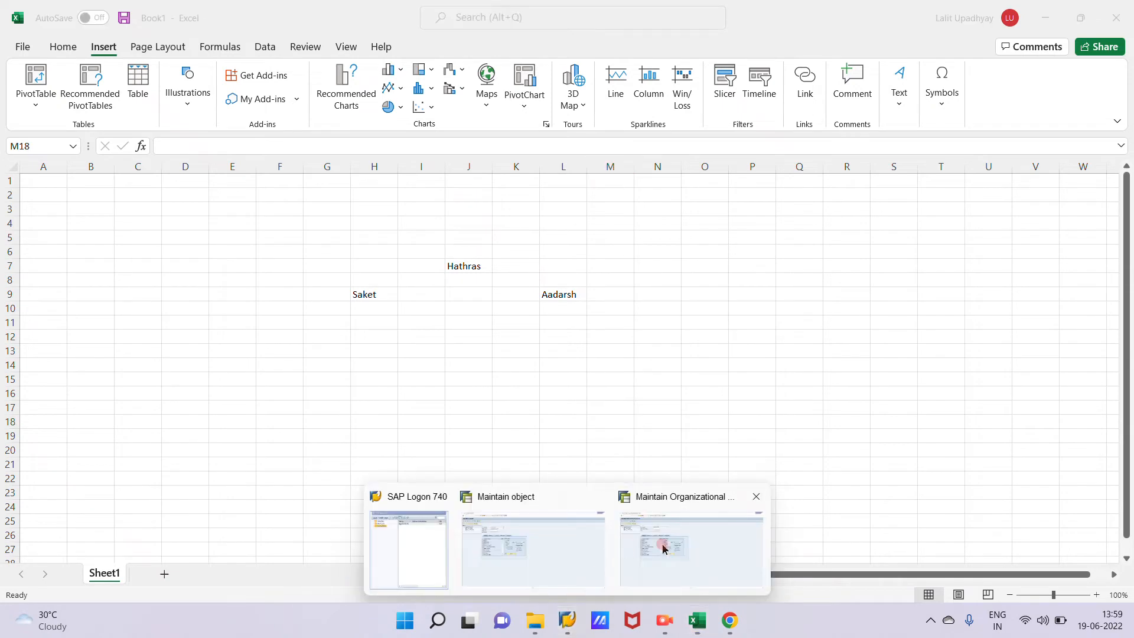
Step: Return from the Excel sketch to the Maintain Organizational Unit window showing Hathras 50008204
click(690, 548)
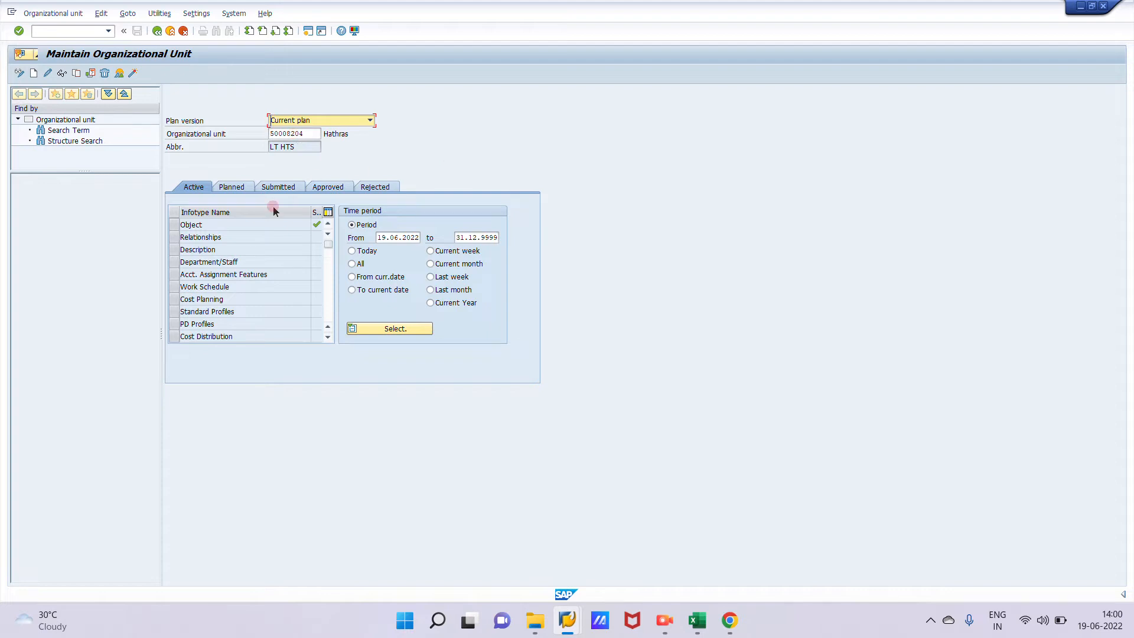
Step: Select the Relationships infotype for Hathras, which holds no data yet
click(201, 237)
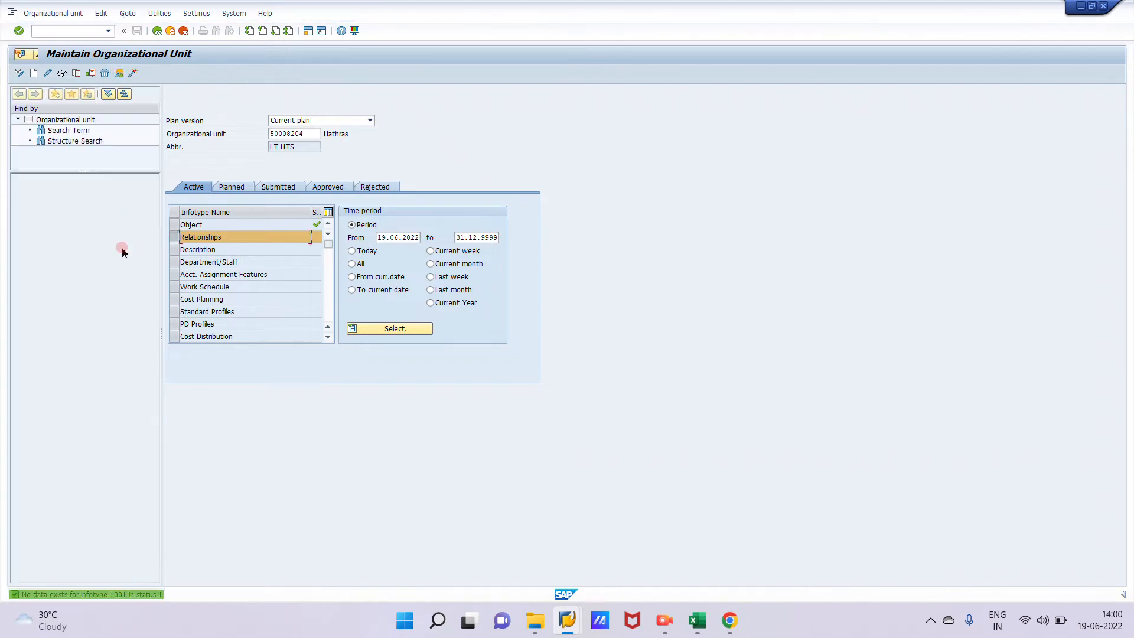
click(20, 72)
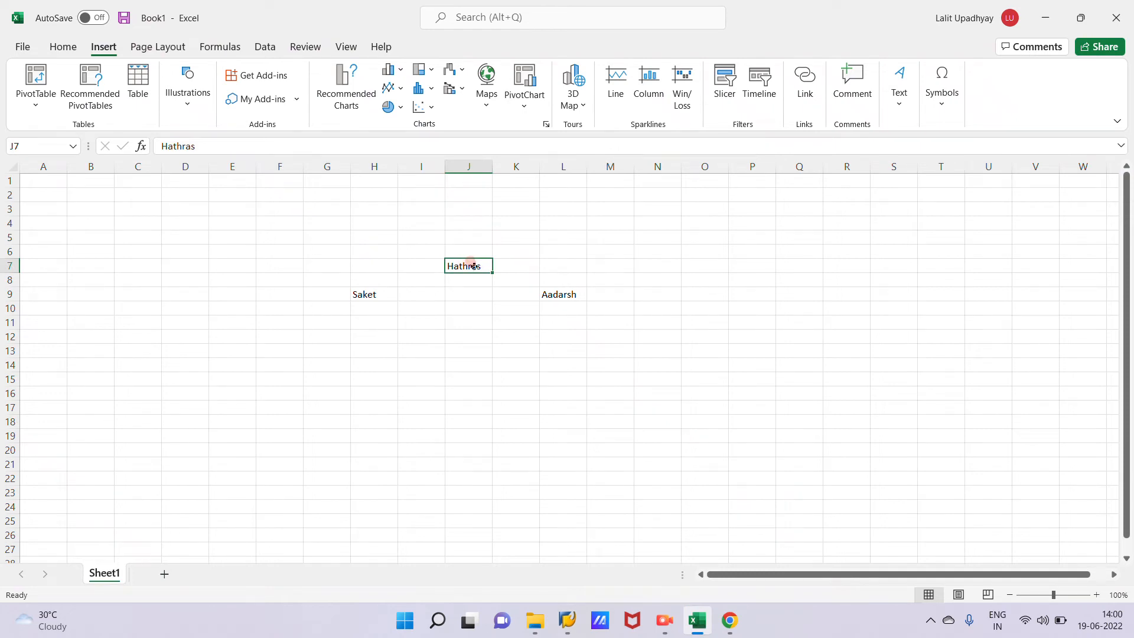
mouse_move(528, 307)
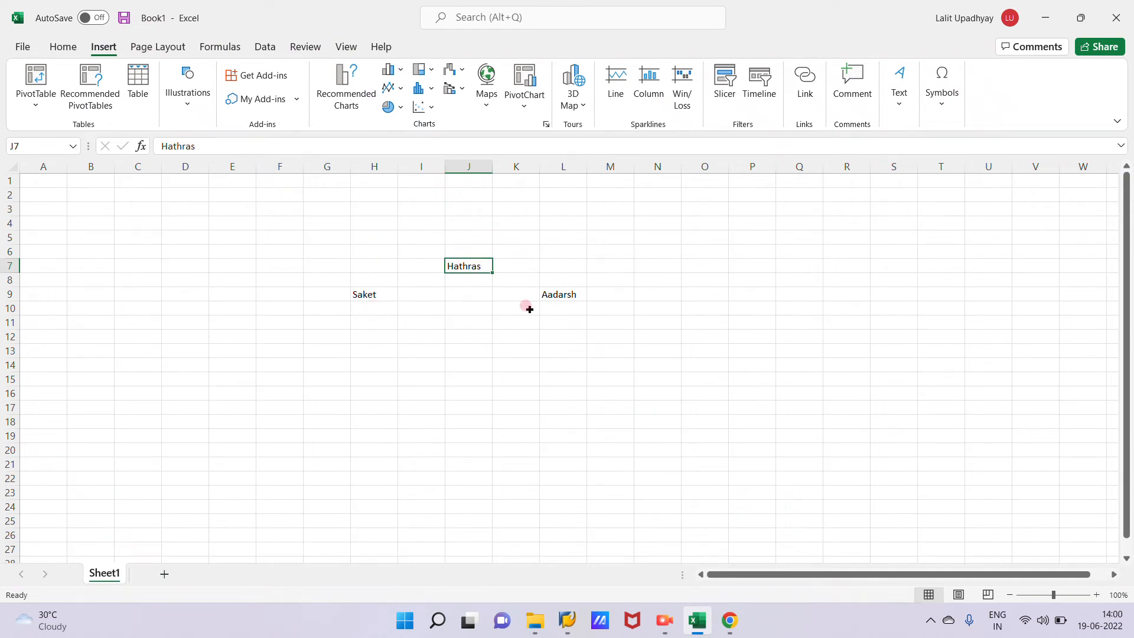
Step: Enter the legend labels A and B in cells beside the sketch
click(751, 321)
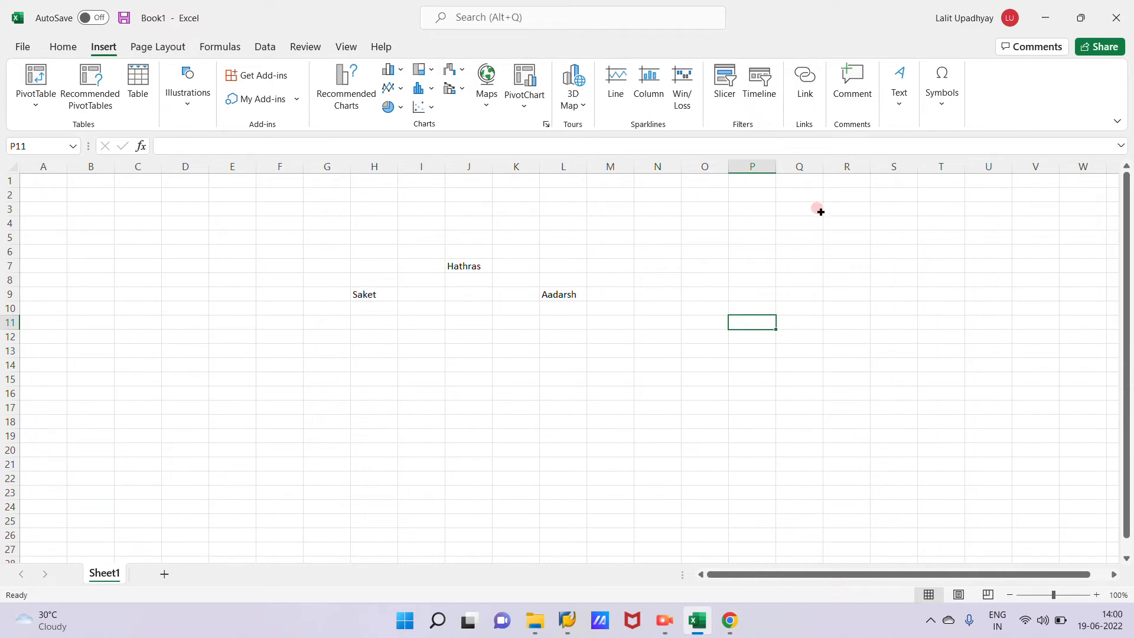
text(A)
click(846, 237)
text(B)
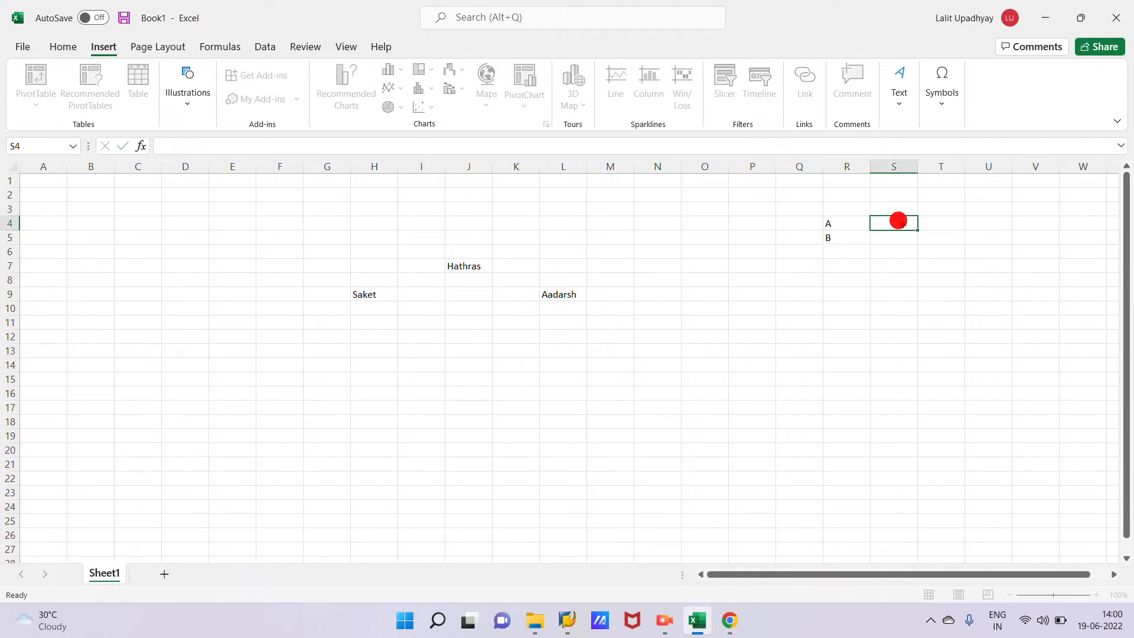
drag(898, 221, 893, 266)
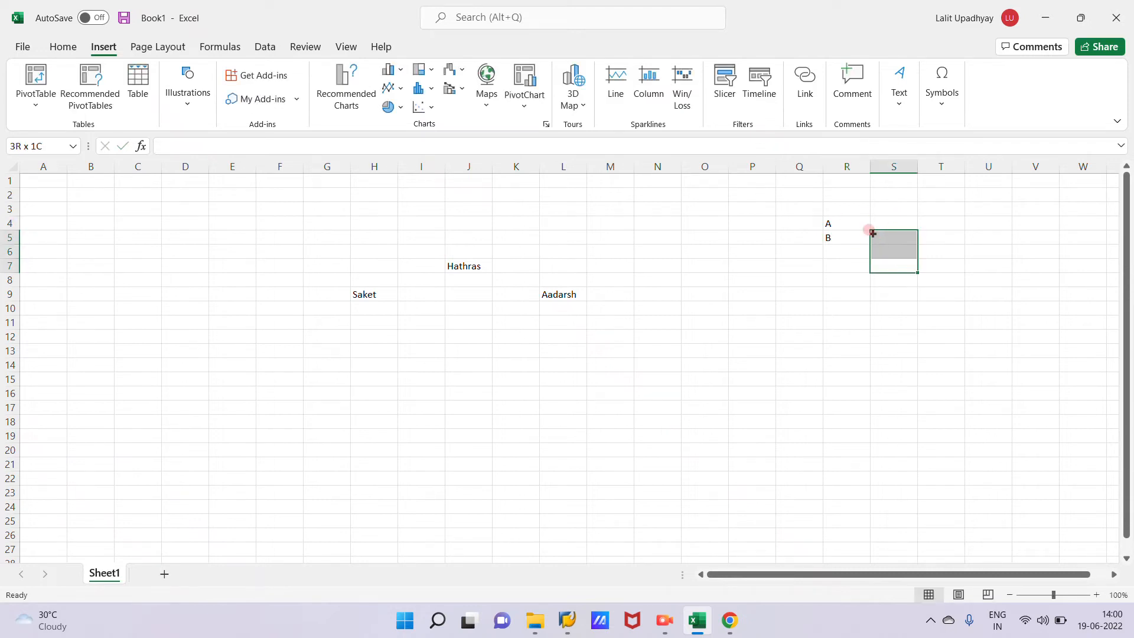
click(894, 321)
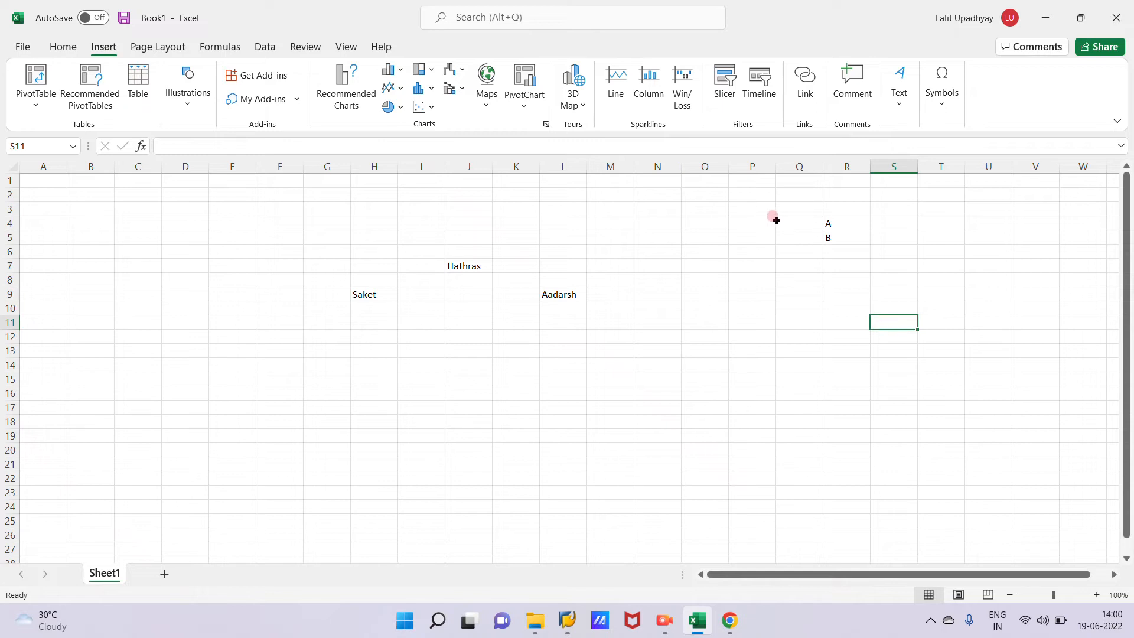
click(751, 223)
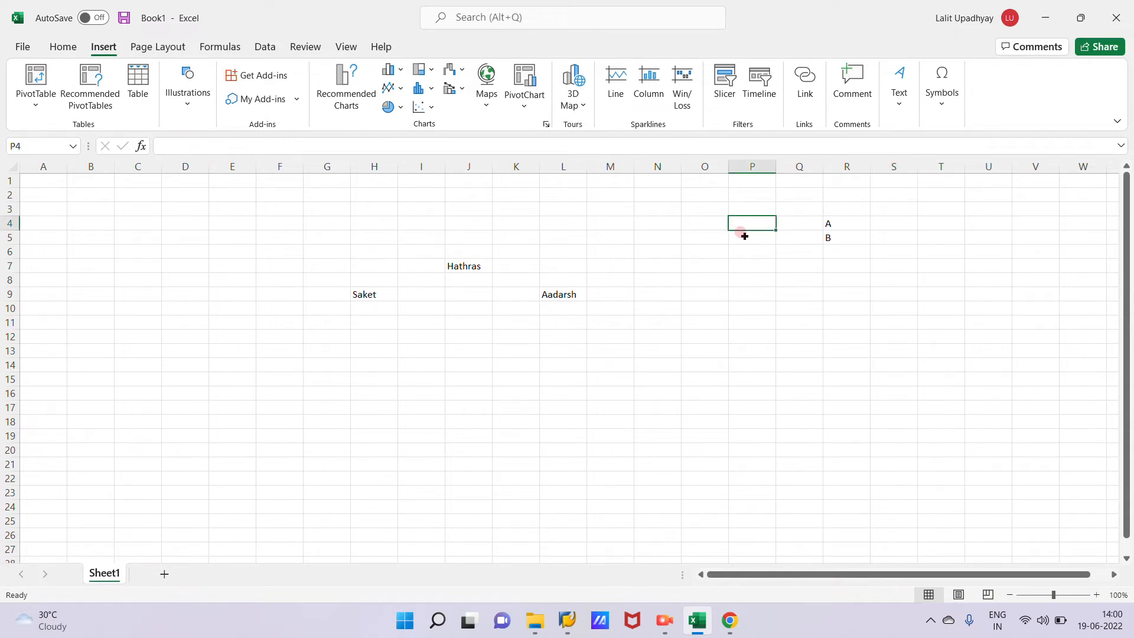
click(798, 223)
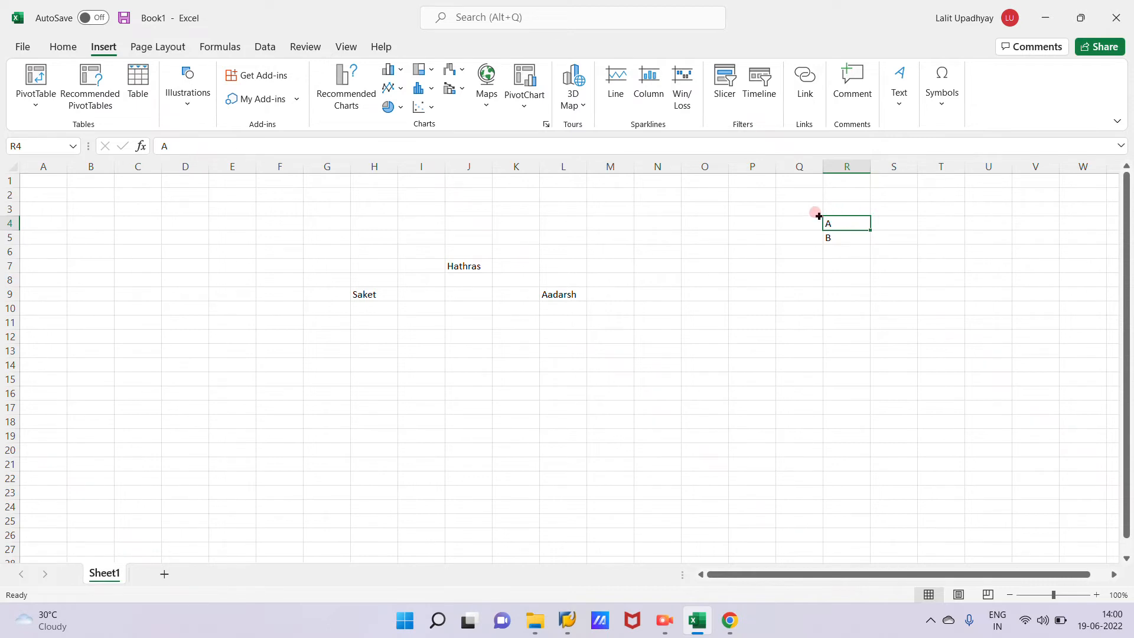
Step: Describe A as 'bottom to top' and B as 'Top to Bottom' next to the labels
click(941, 224)
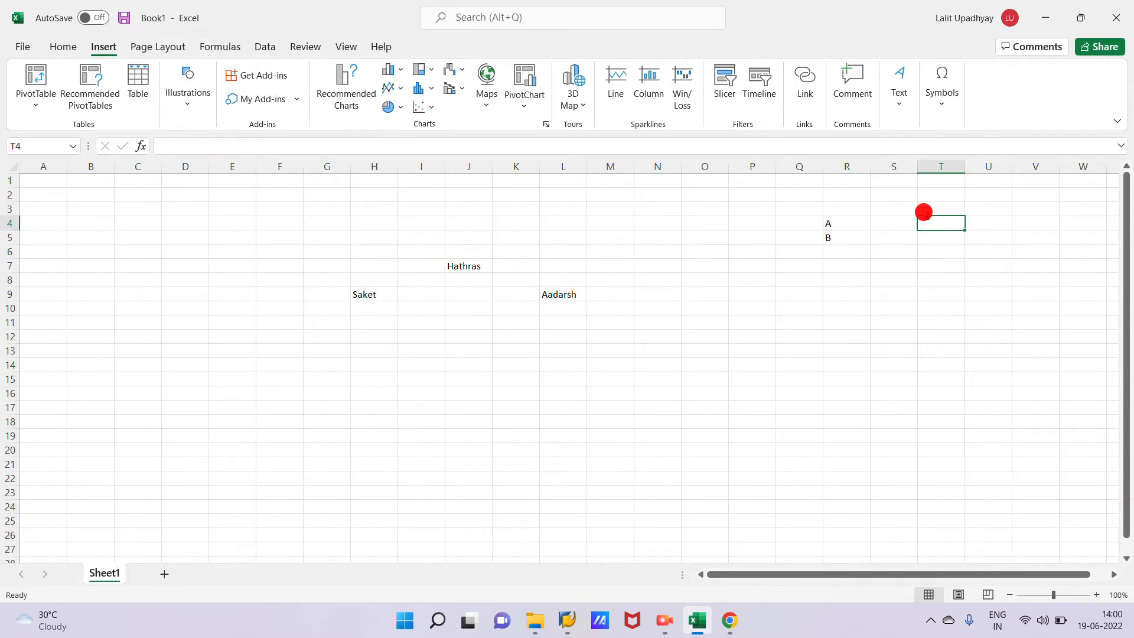
text(booot)
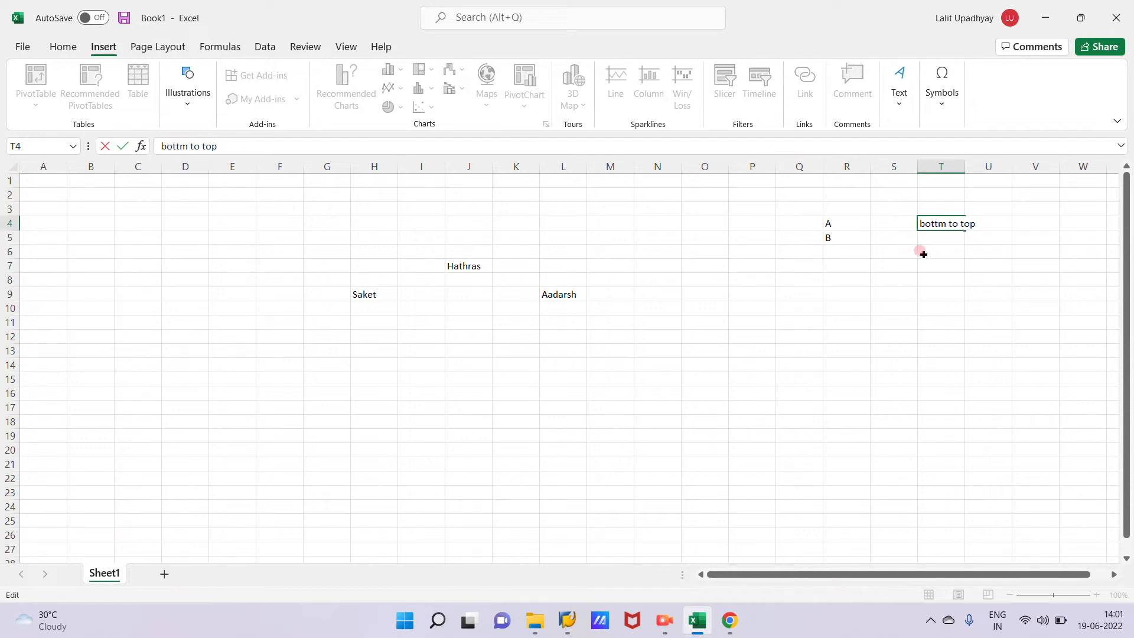
key(Enter)
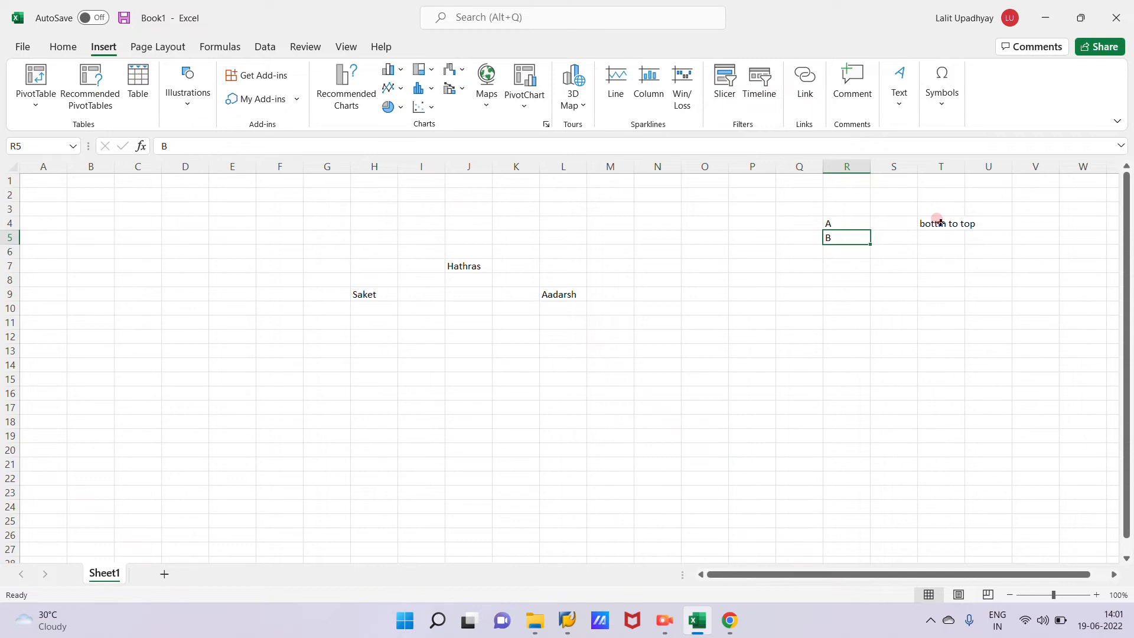
double_click(940, 224)
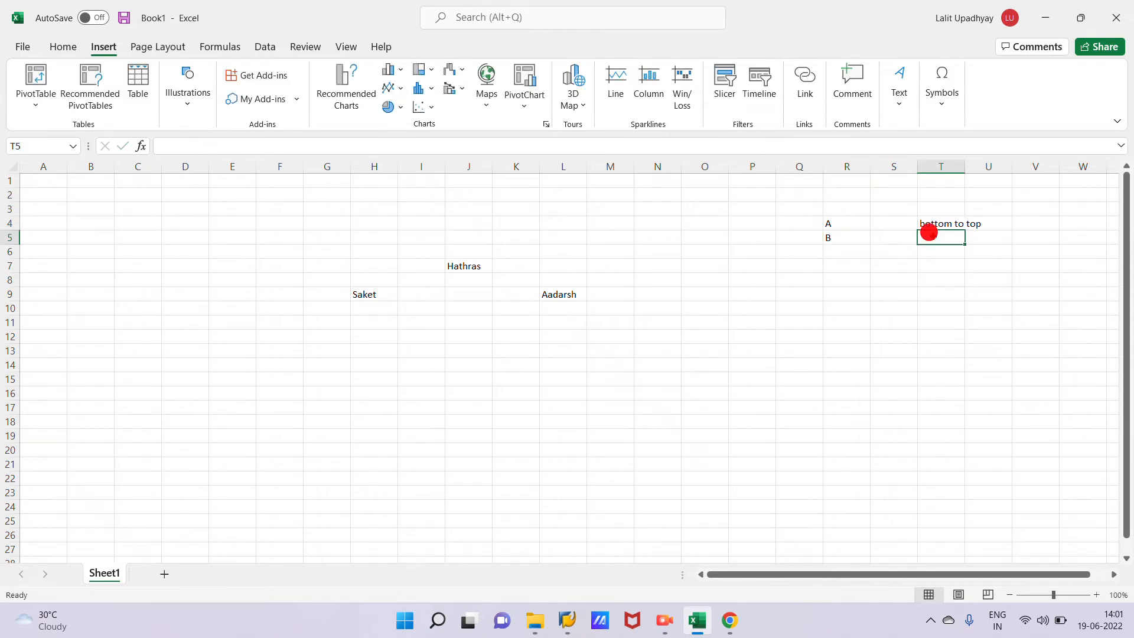
text(T)
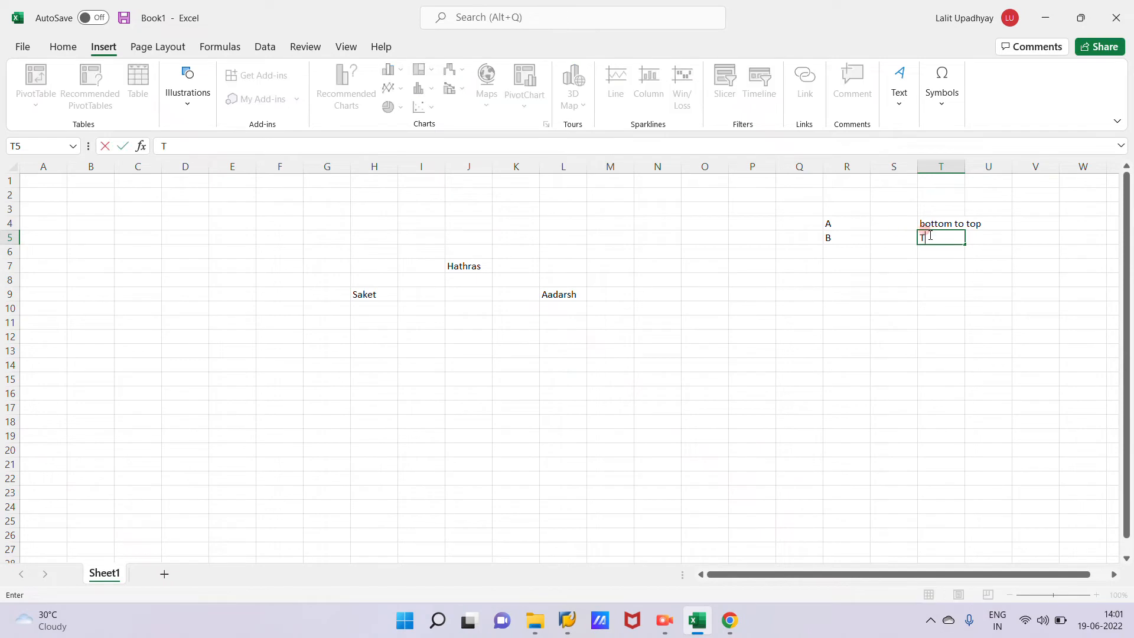
text(op to)
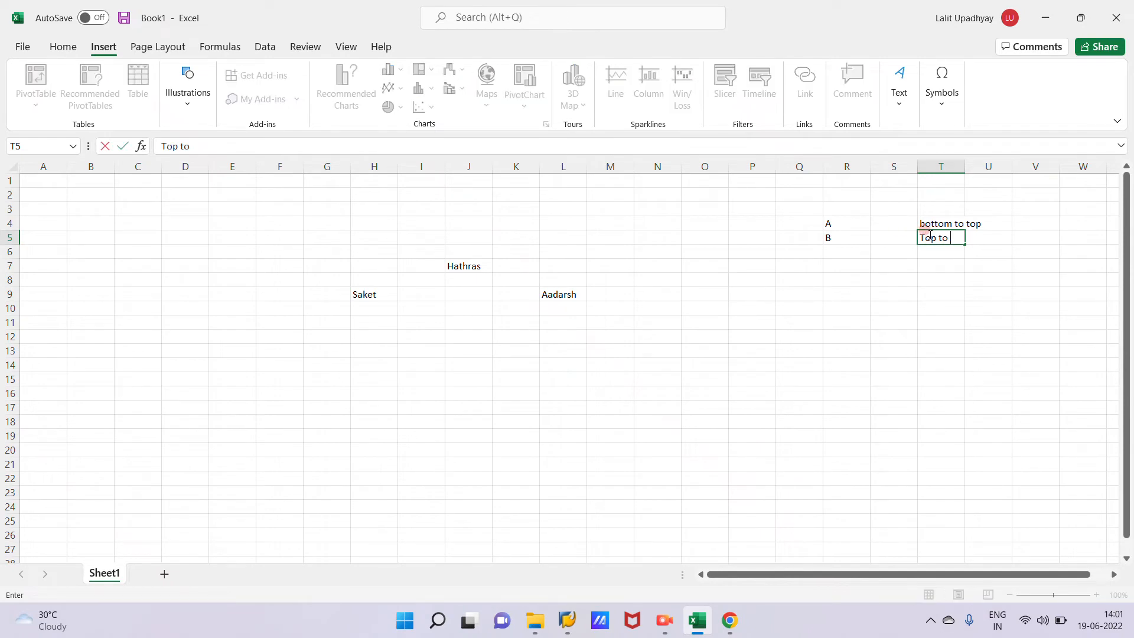
text(Bottom)
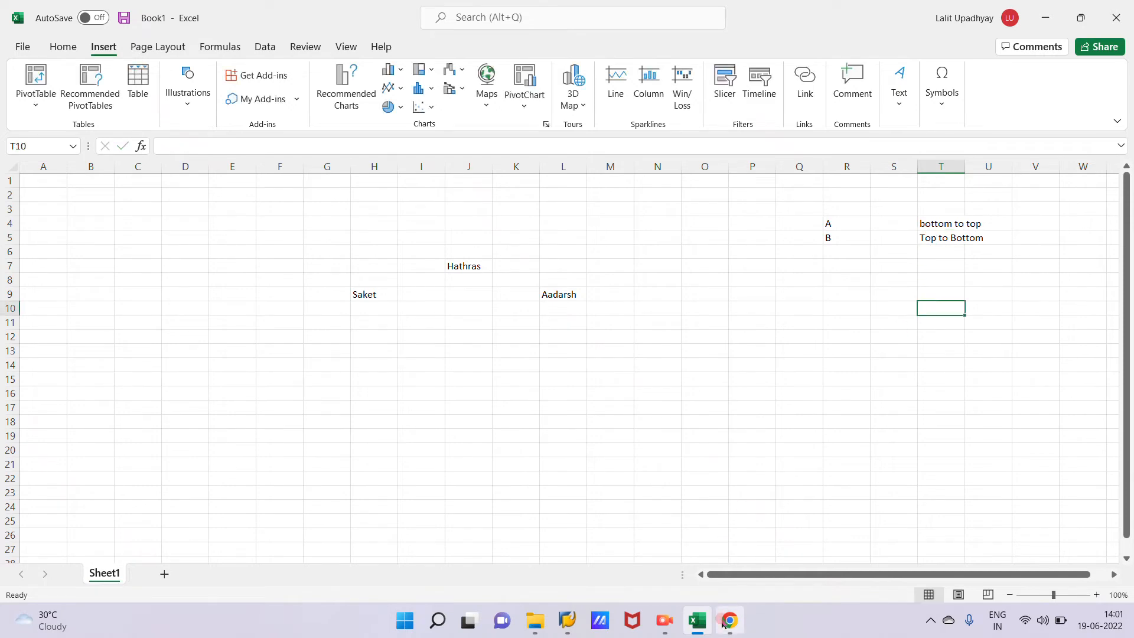
click(727, 620)
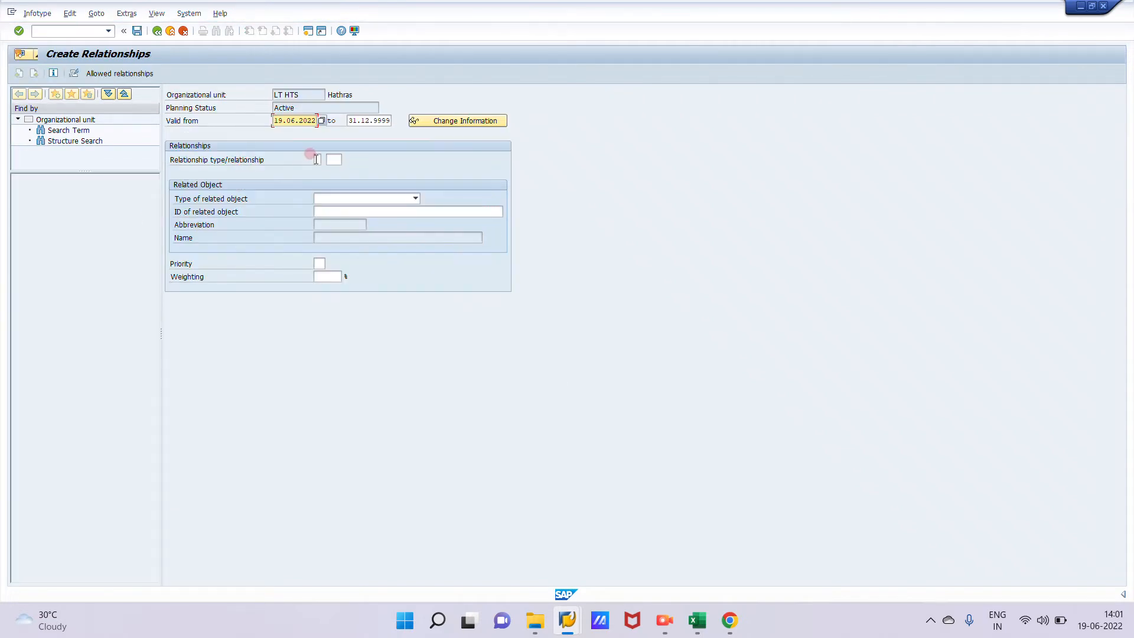
Step: Enter relationship type B and choose Organizational unit as the related object type
text(B)
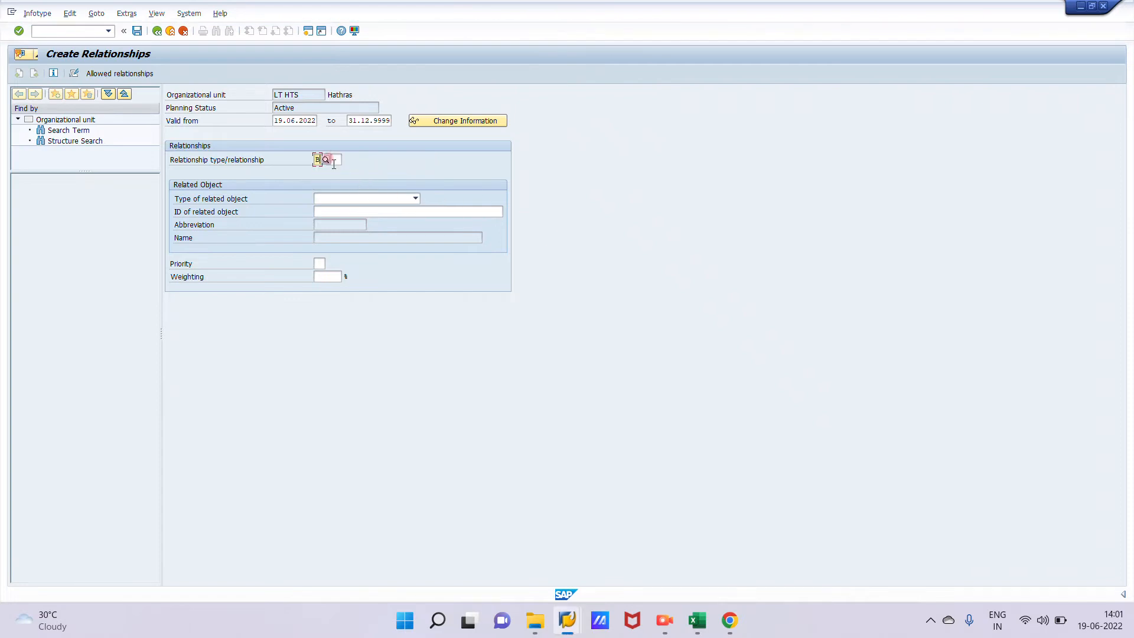
click(414, 198)
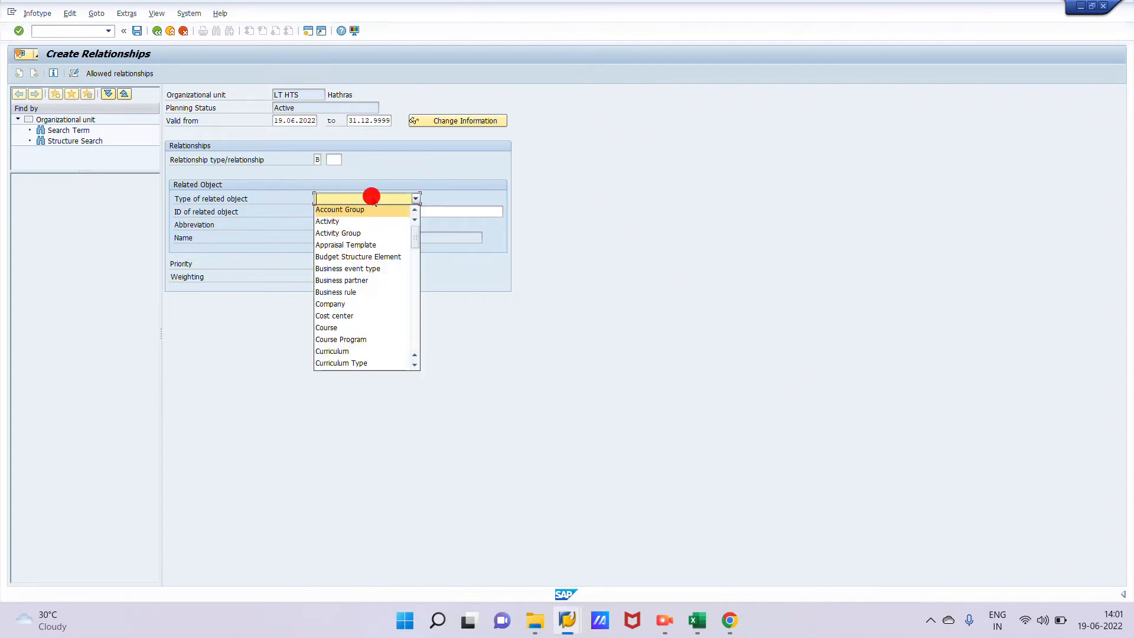
scroll(down, 3)
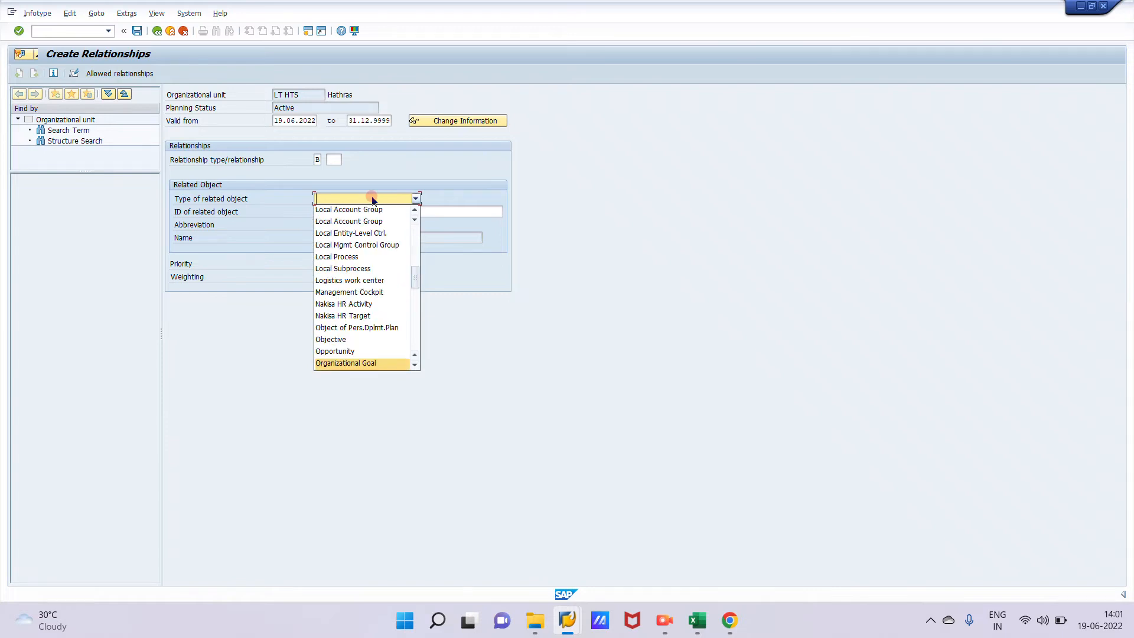
click(347, 209)
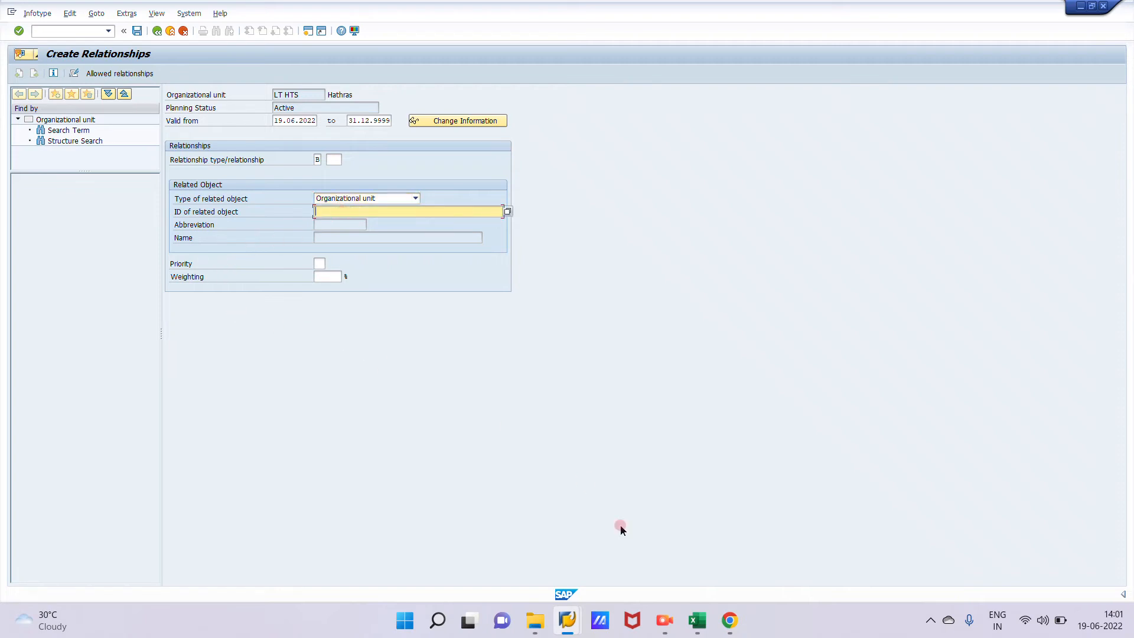
Step: Look up Saket on the Maintain object screen to find its unit ID 50008206
click(696, 626)
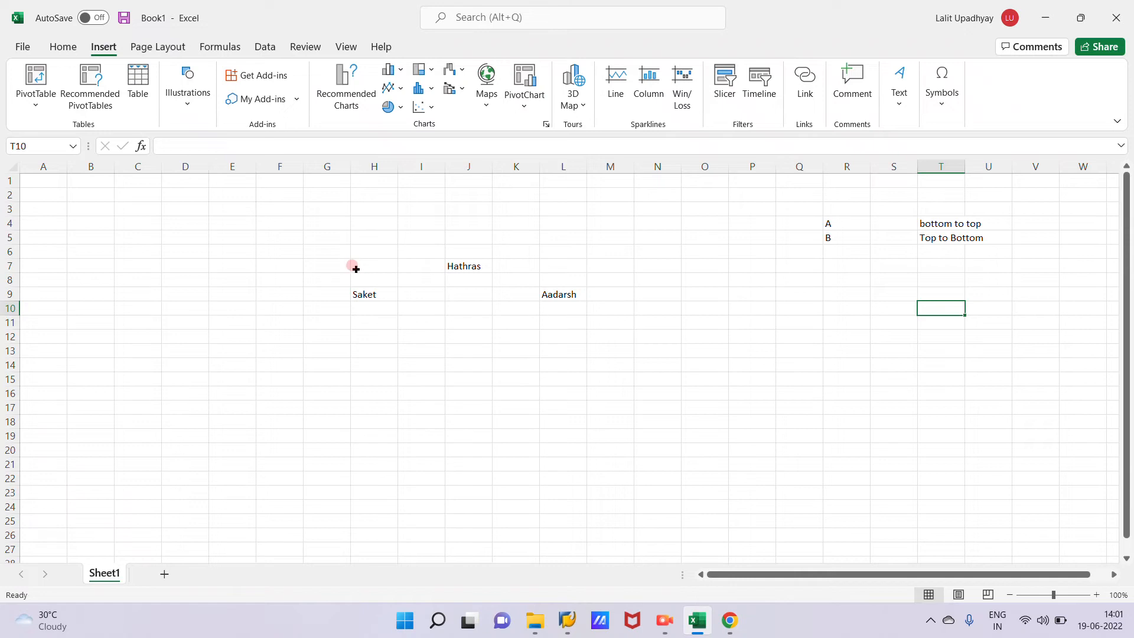
click(374, 294)
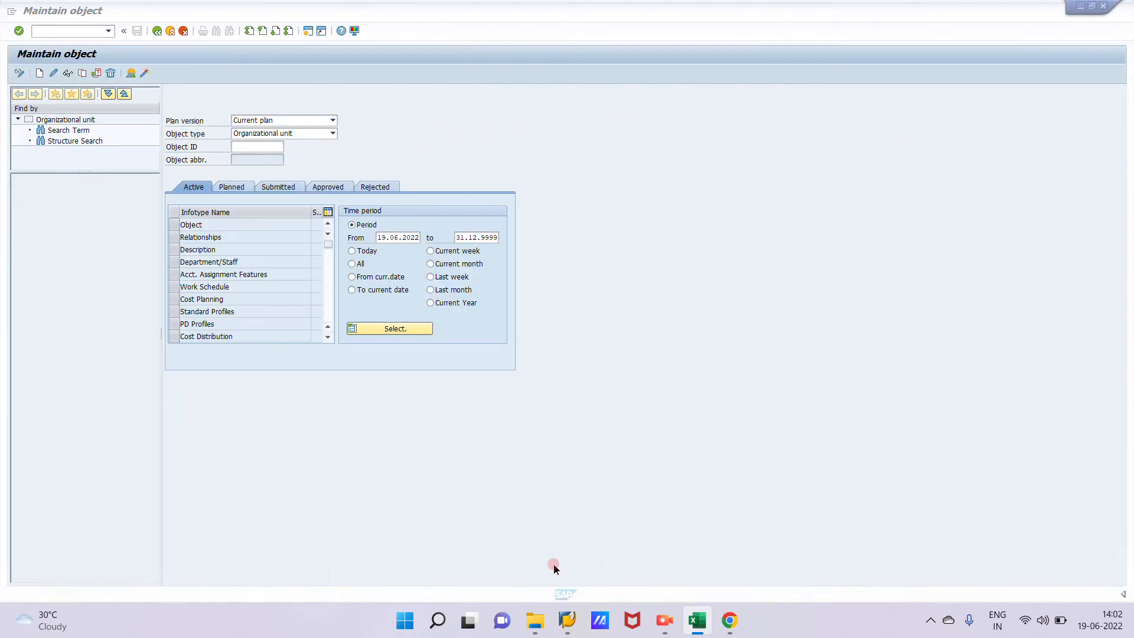
click(256, 147)
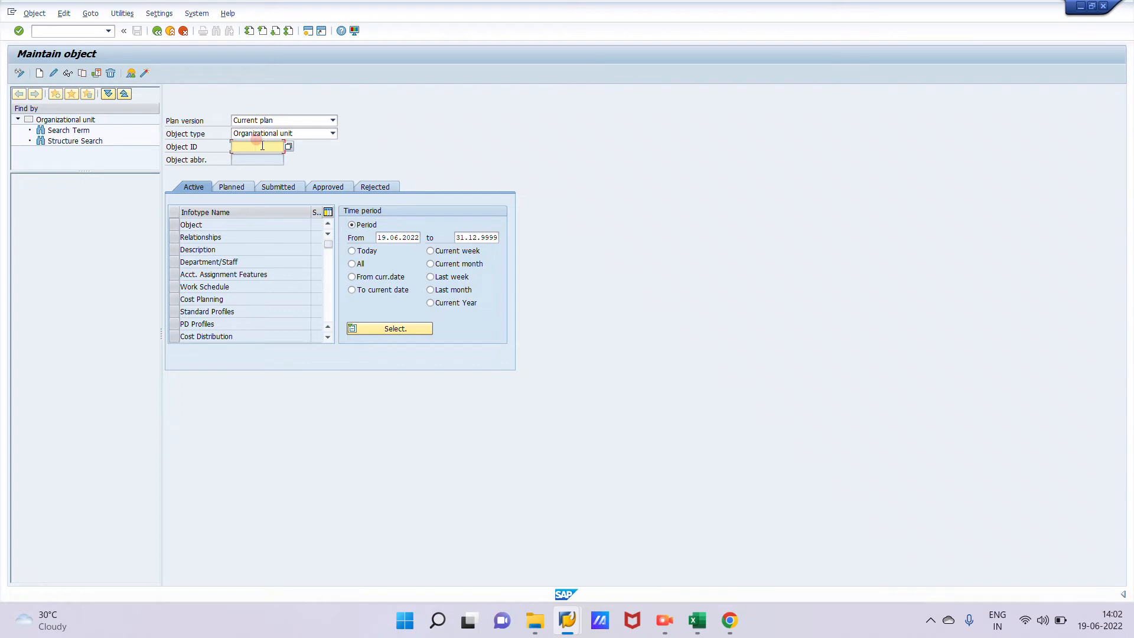
text(Saket)
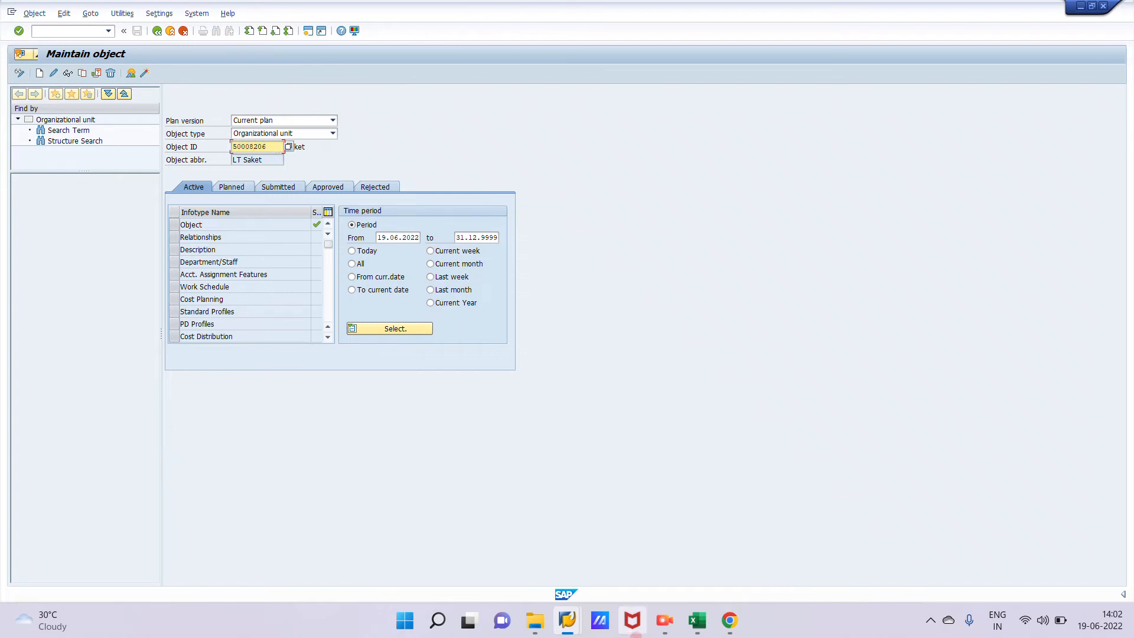
mouse_move(565, 620)
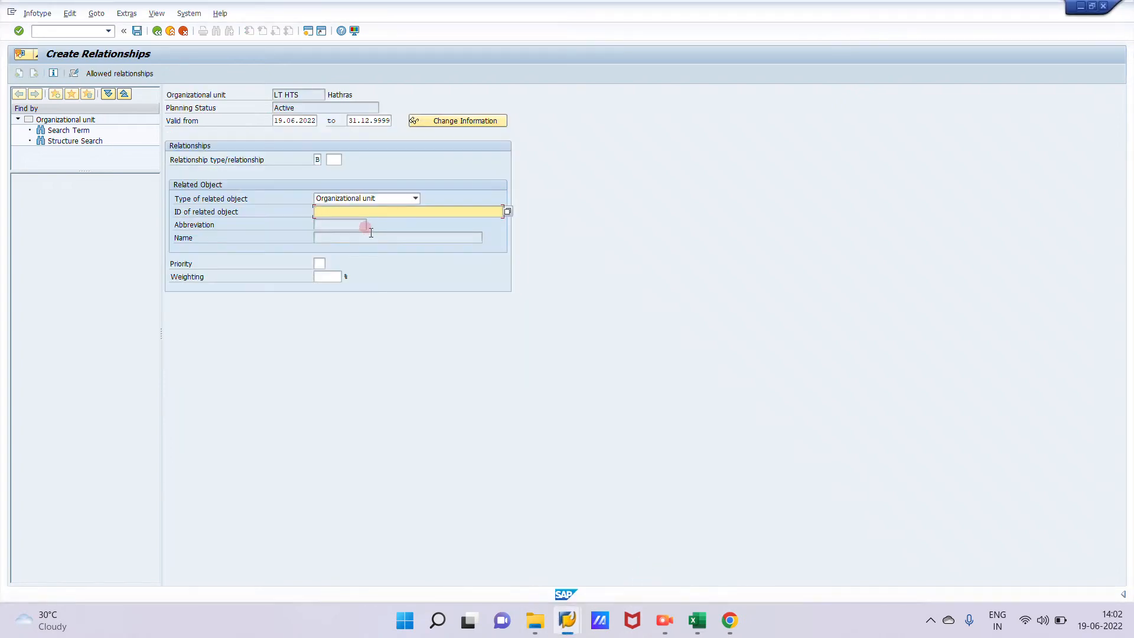
Step: Enter related object 50008206 with relationship B 002 and save the Hathras–Saket link
text(50008206)
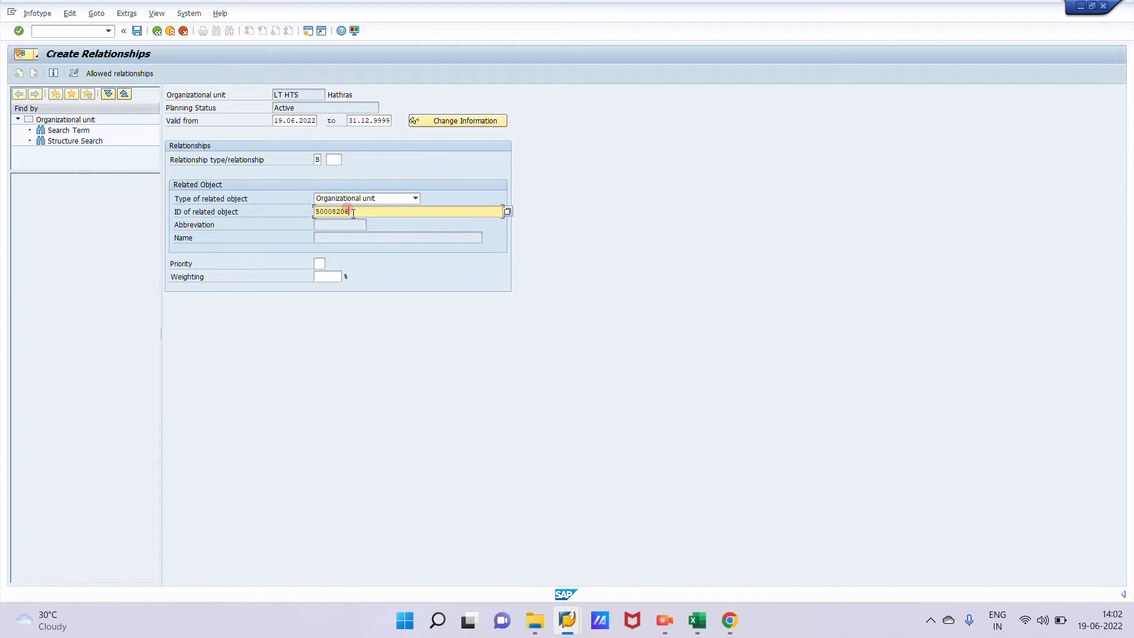
key(Enter)
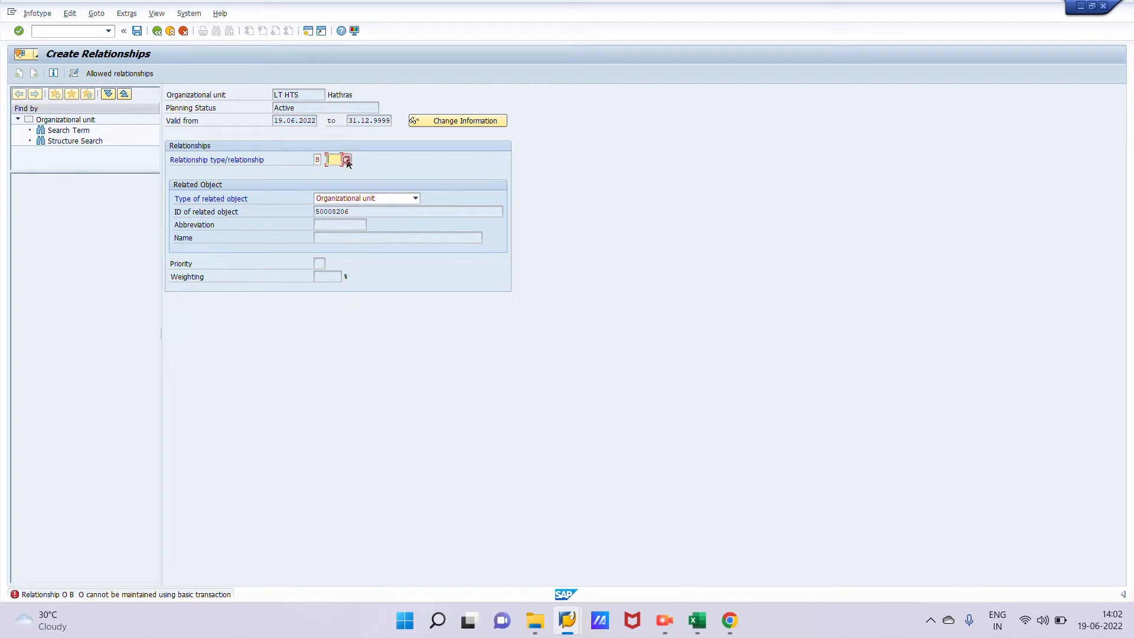
click(346, 160)
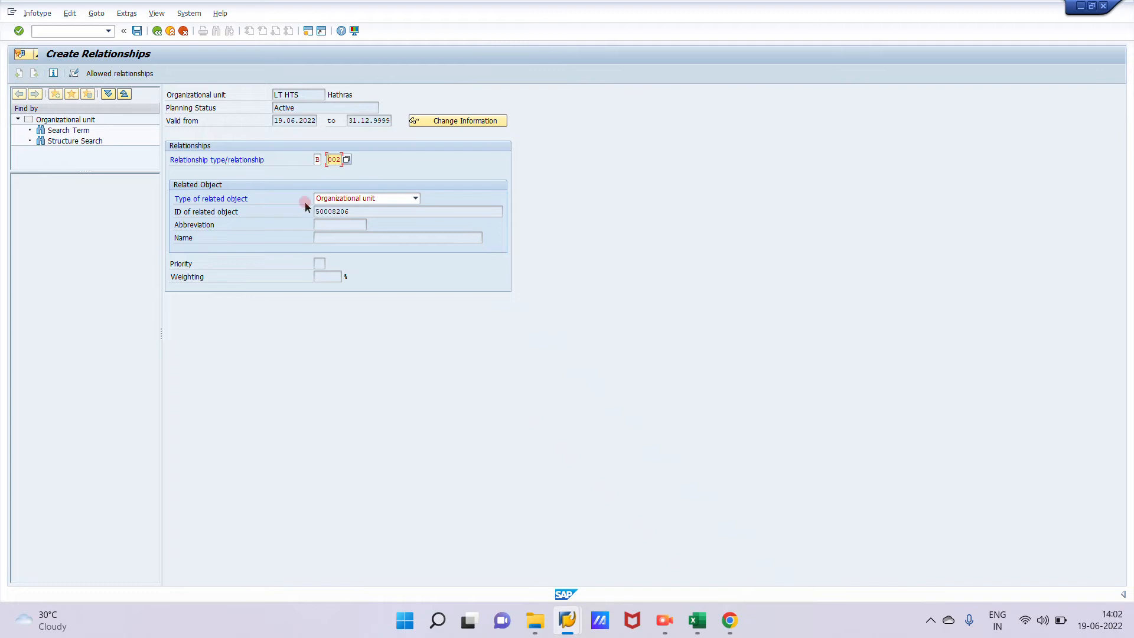
mouse_move(184, 86)
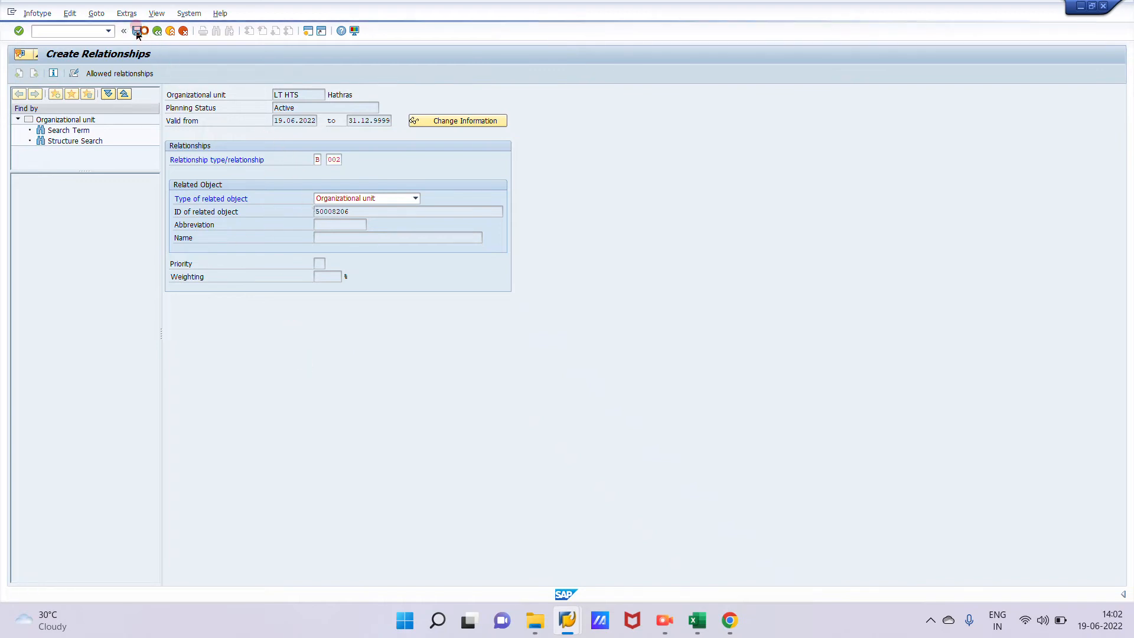
click(137, 35)
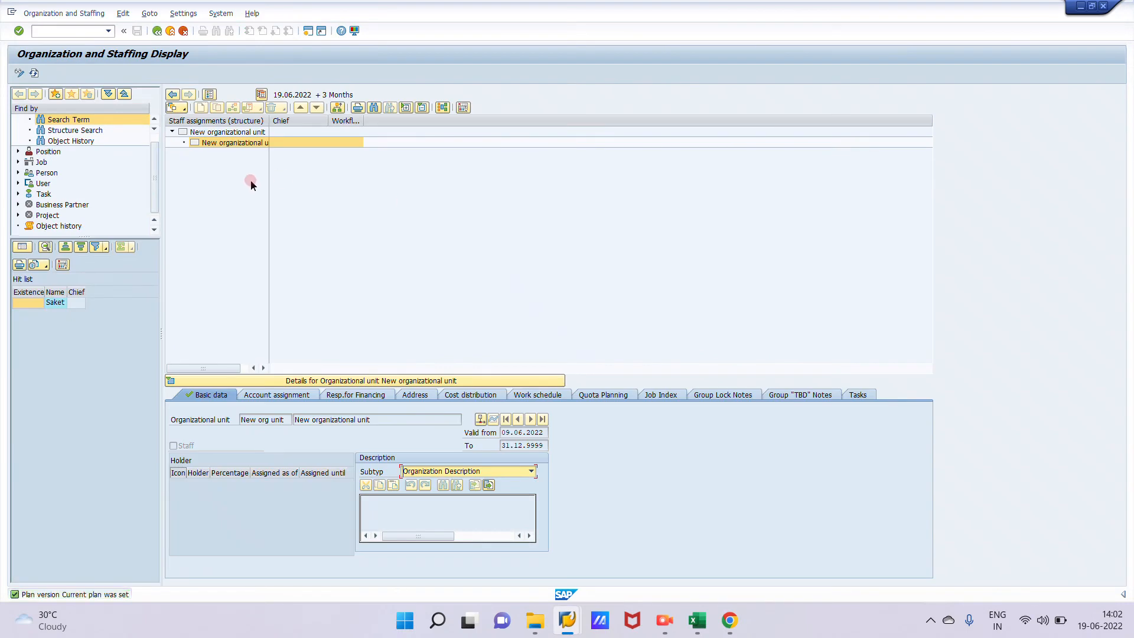
Step: Find Hathras by search term in PPOSE and open it in the structure view
click(74, 130)
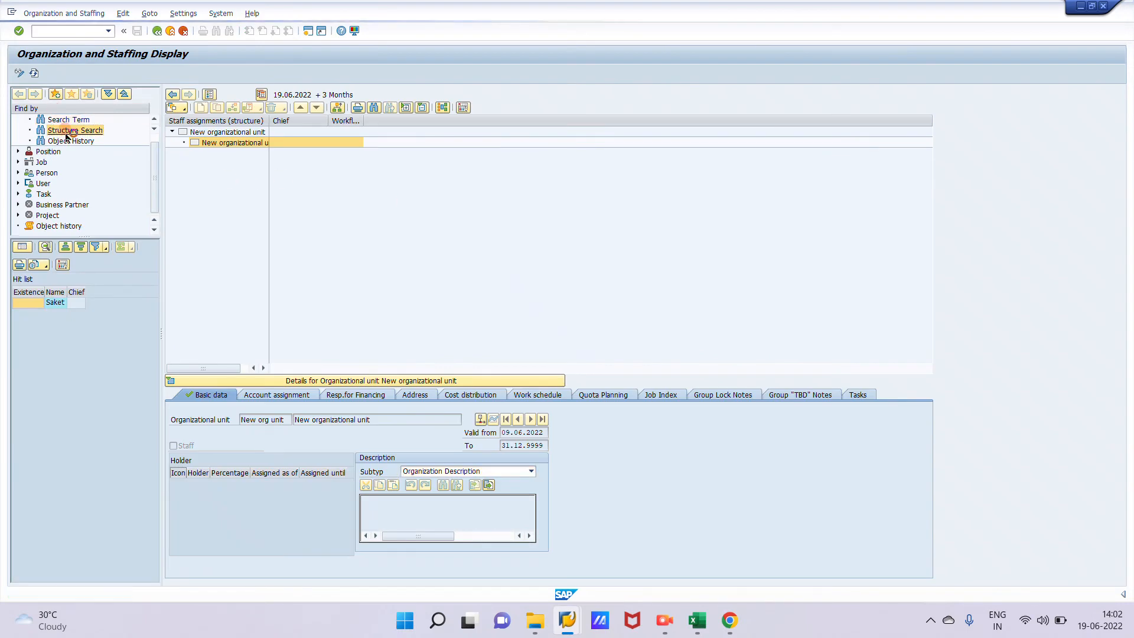
click(73, 130)
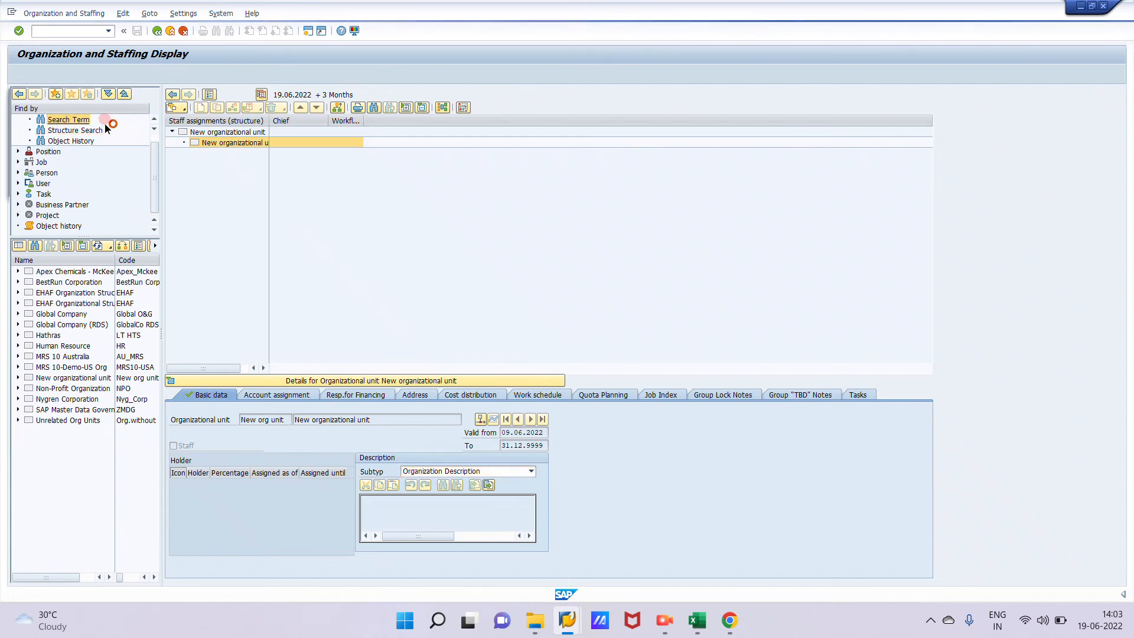
click(69, 120)
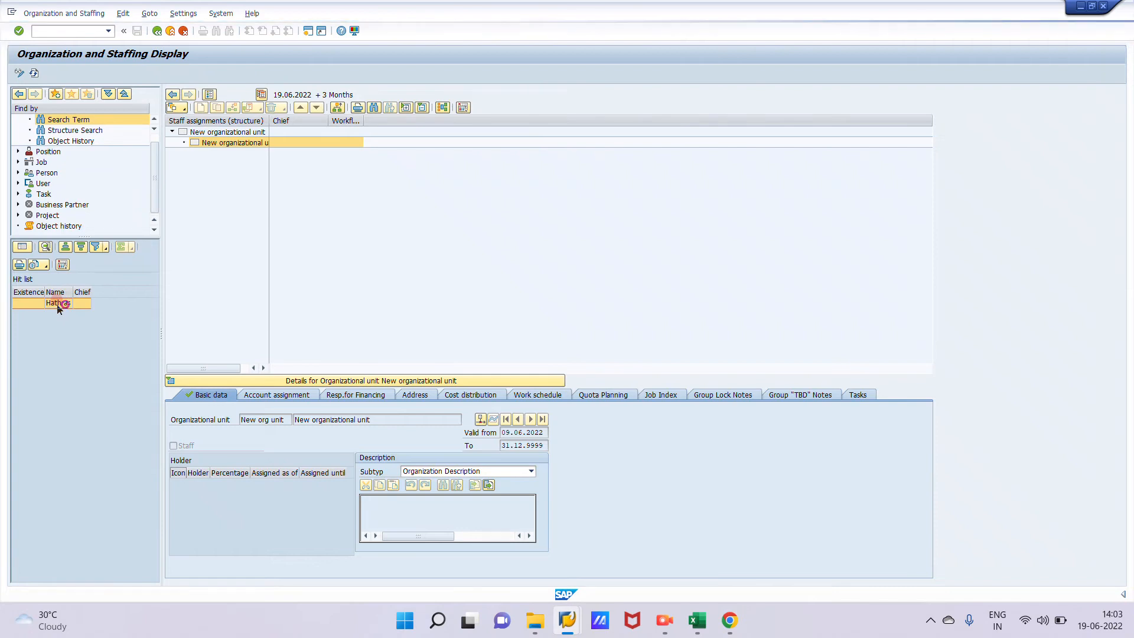
click(56, 303)
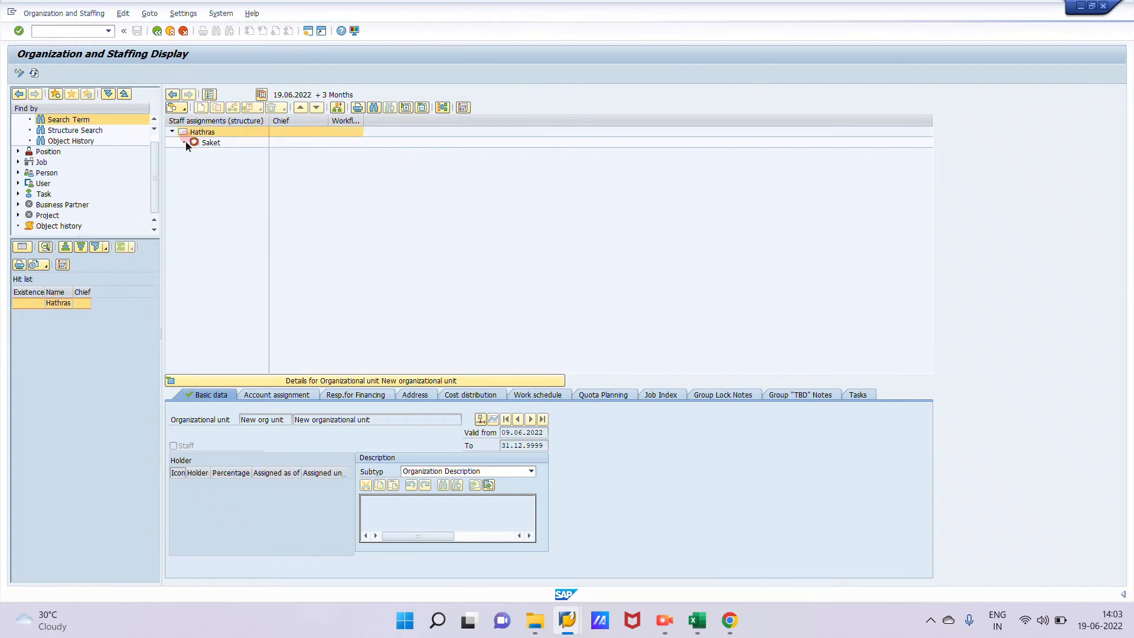
Step: Show the Hathras structure with Saket beneath it and switch to change mode
click(201, 131)
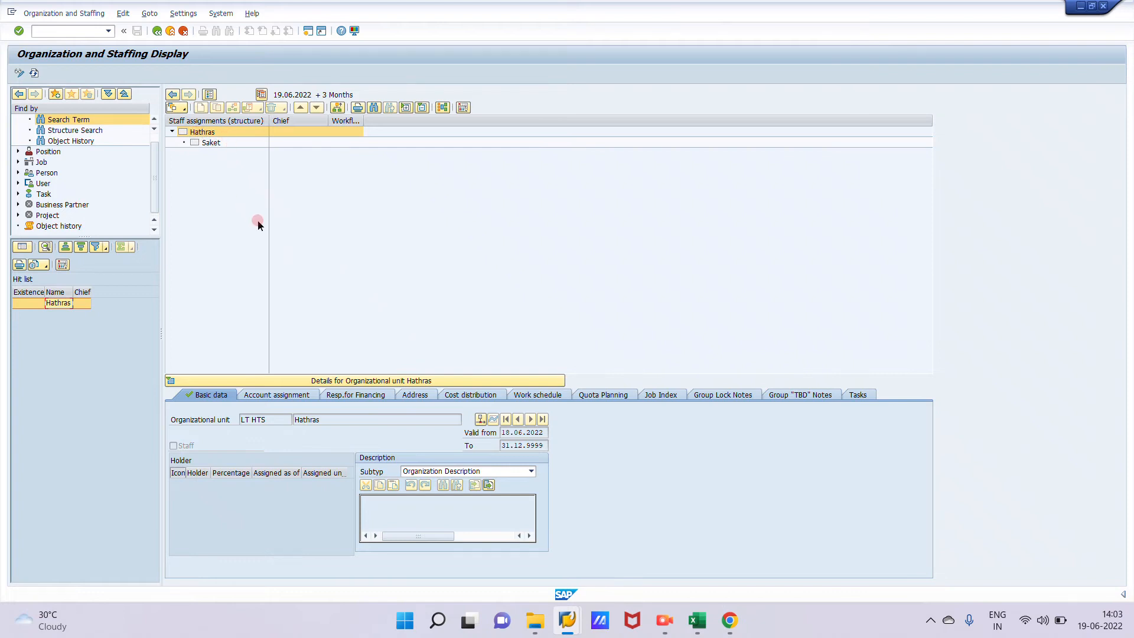
click(202, 132)
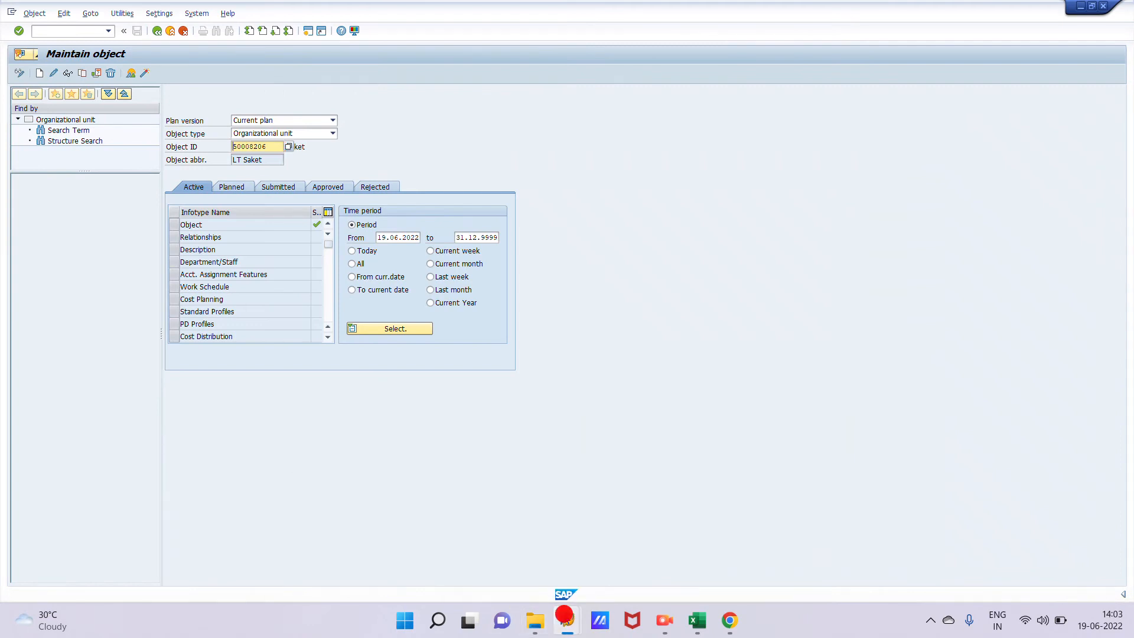
click(388, 328)
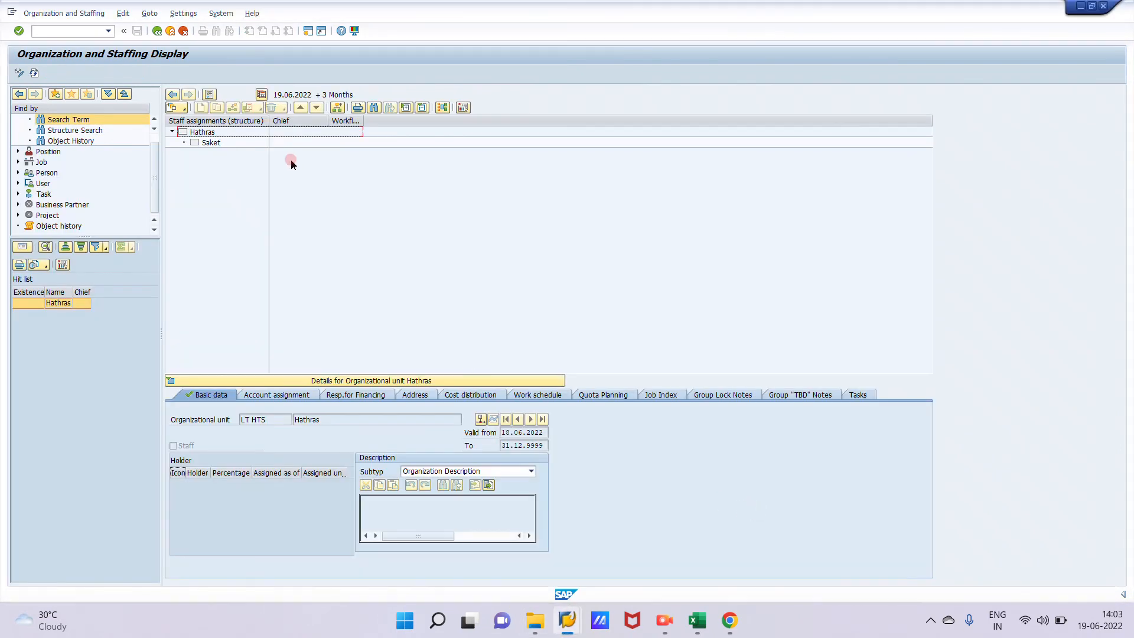
click(202, 131)
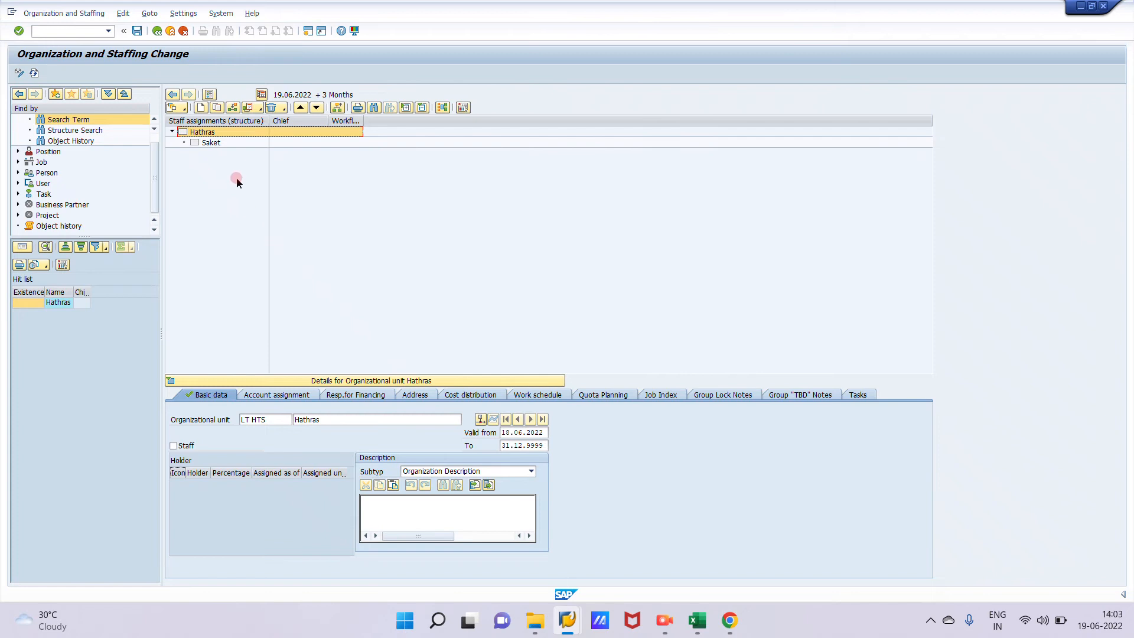
mouse_move(202, 128)
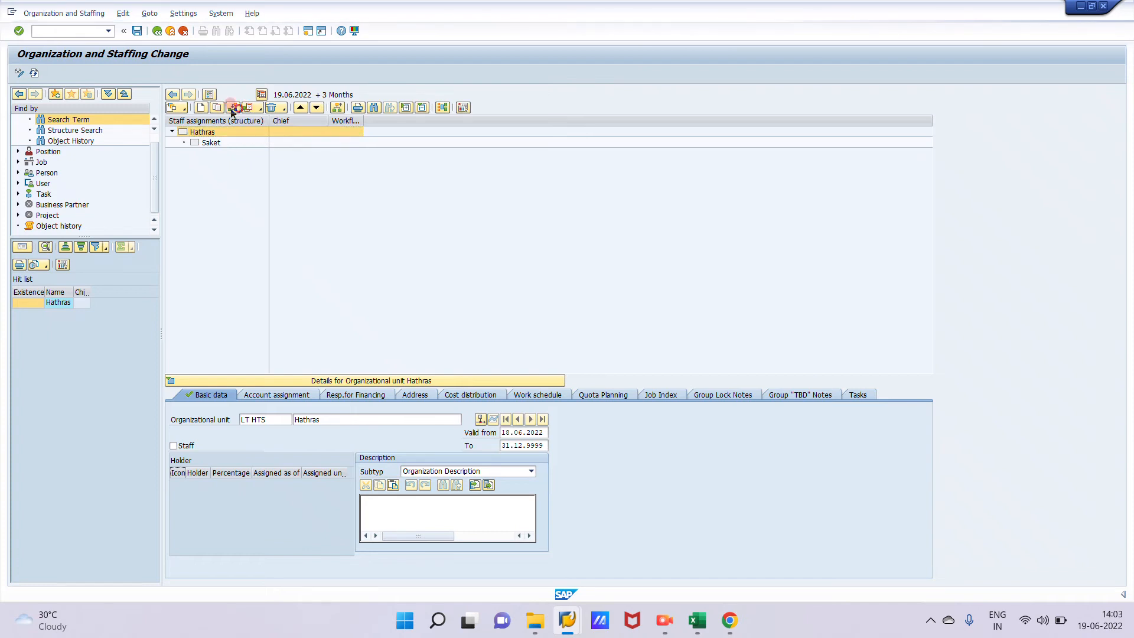
click(238, 107)
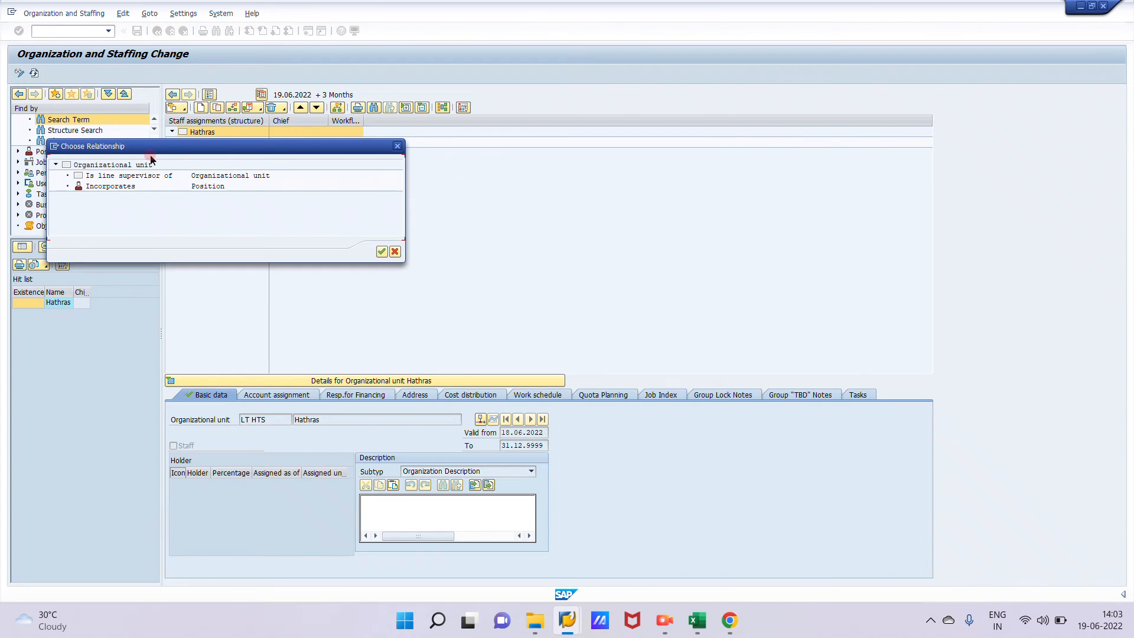
click(230, 175)
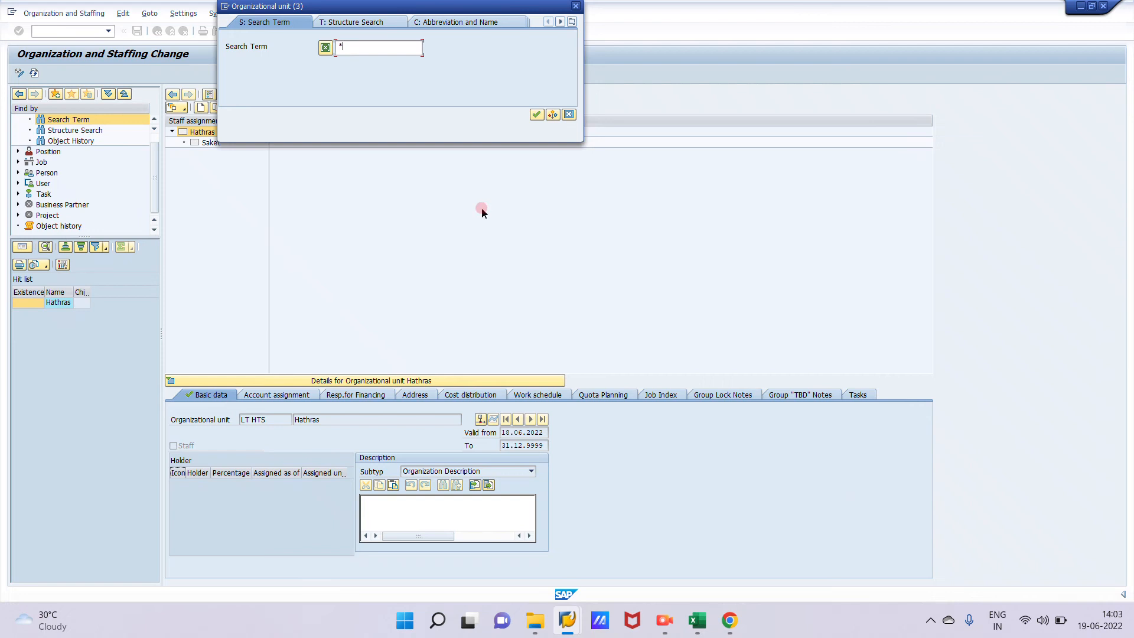
text(A)
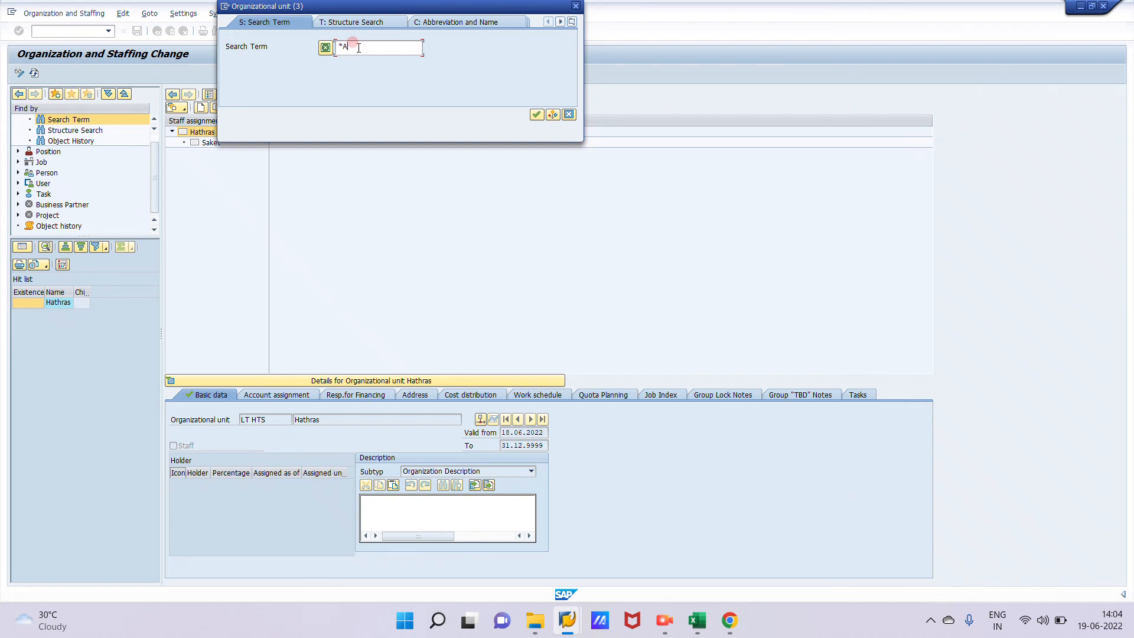
text(adarsh)
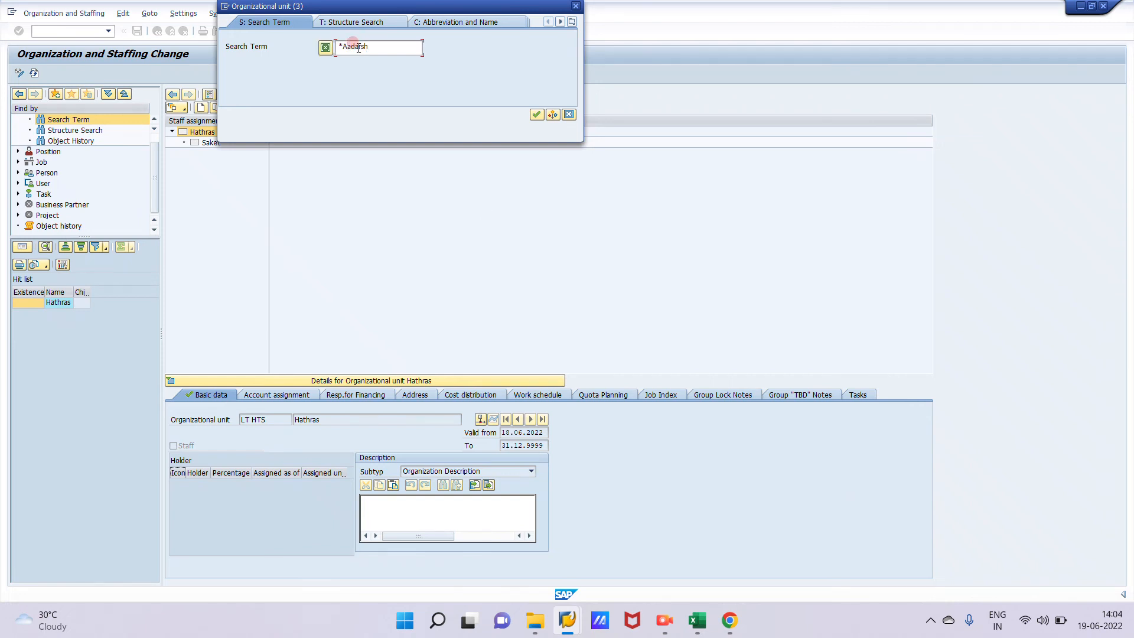
click(536, 115)
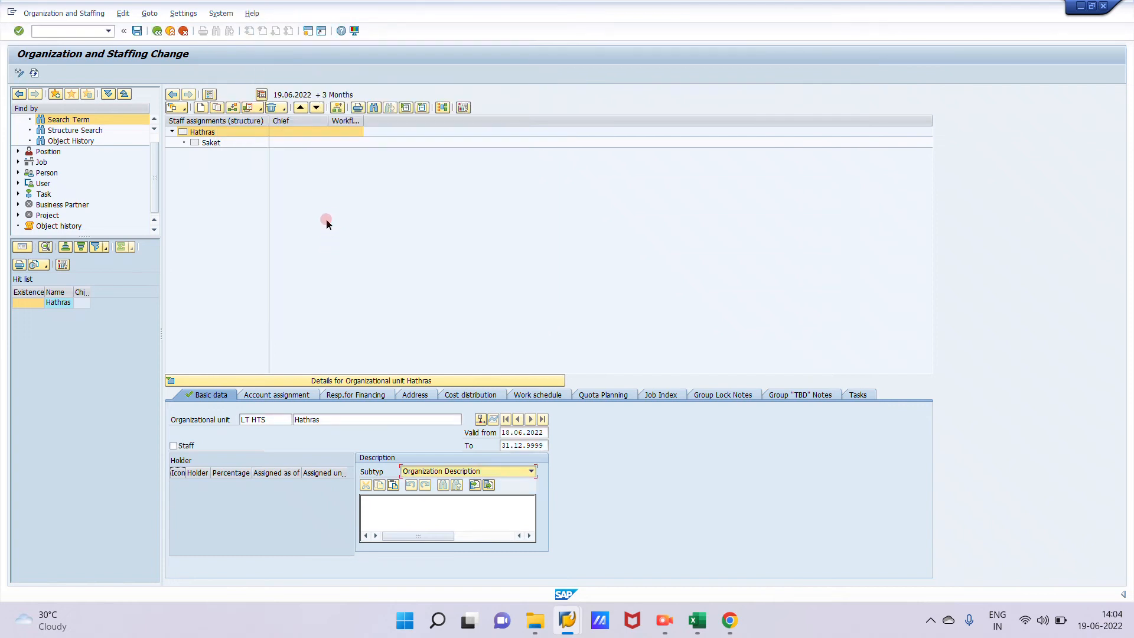
mouse_move(294, 199)
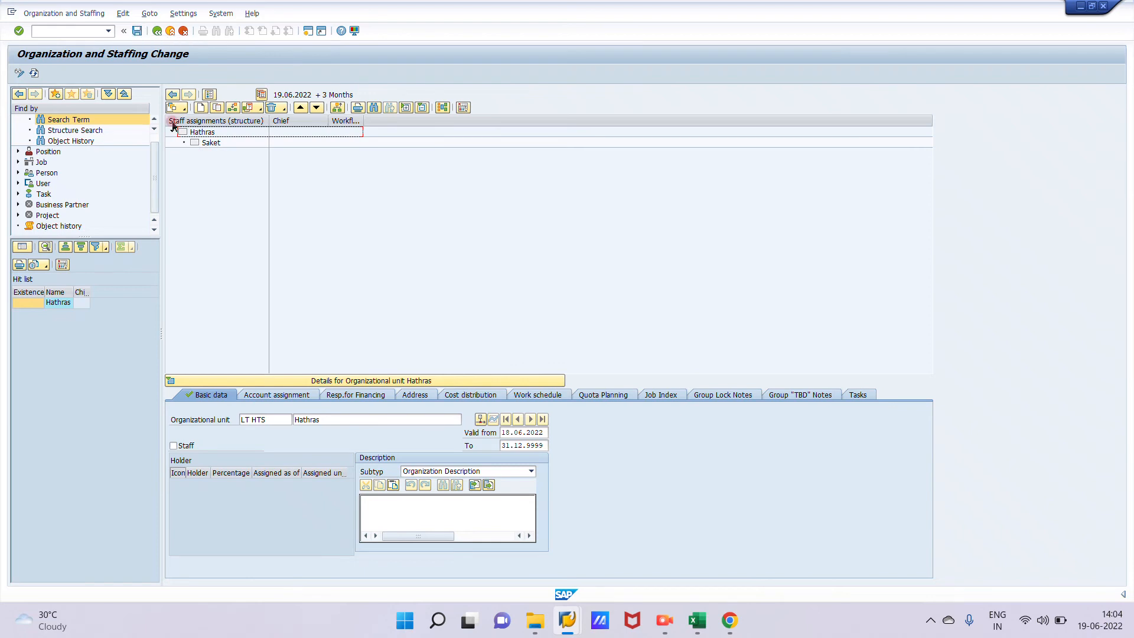
Step: Assign Aadarsh as a second subordinate unit under Hathras and save the structure
click(202, 131)
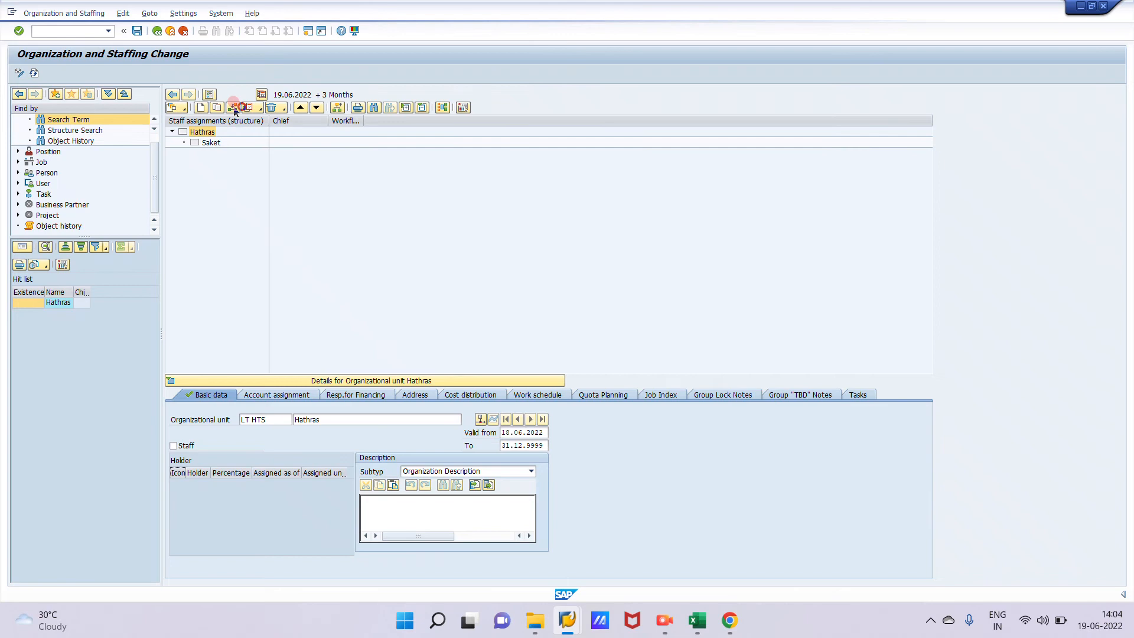
click(235, 108)
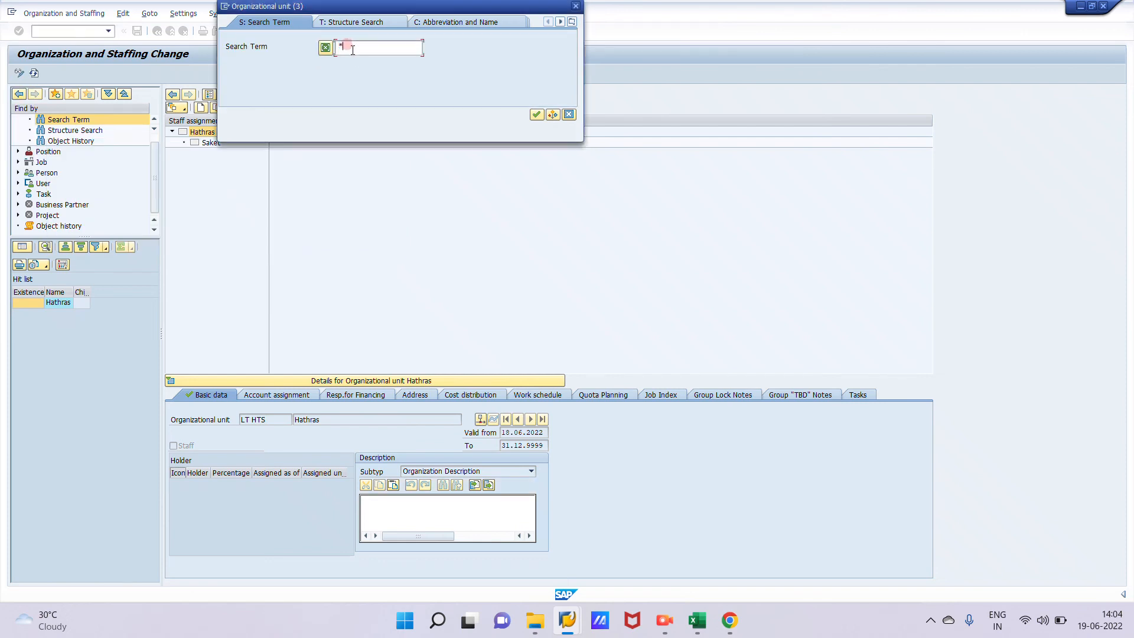
text(A)
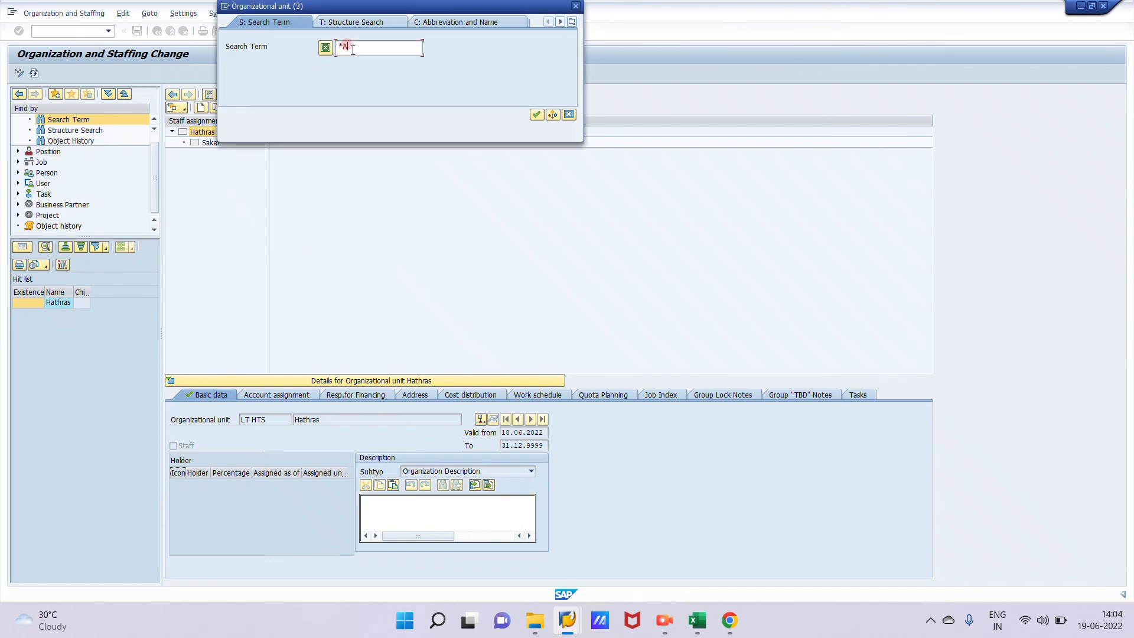
text(Adarsh)
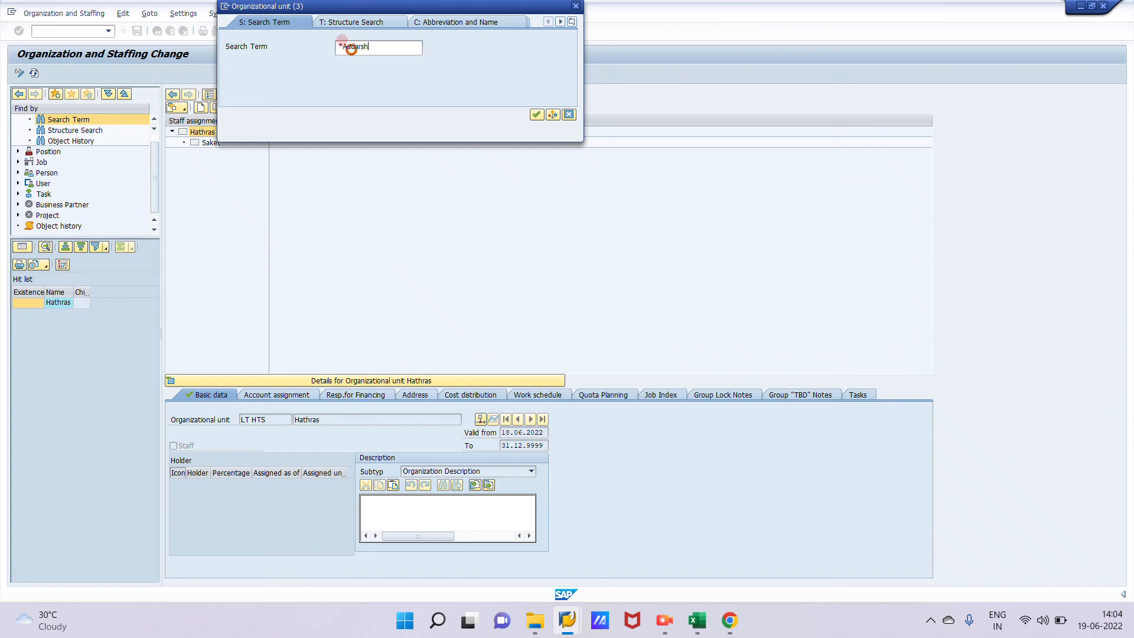
click(537, 115)
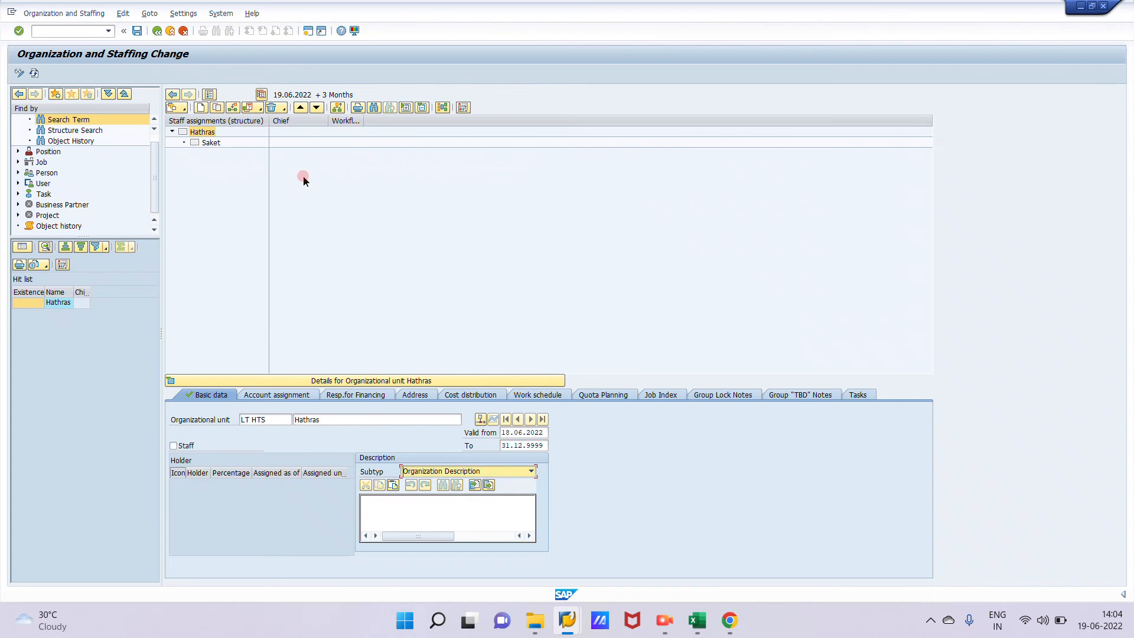
mouse_move(301, 185)
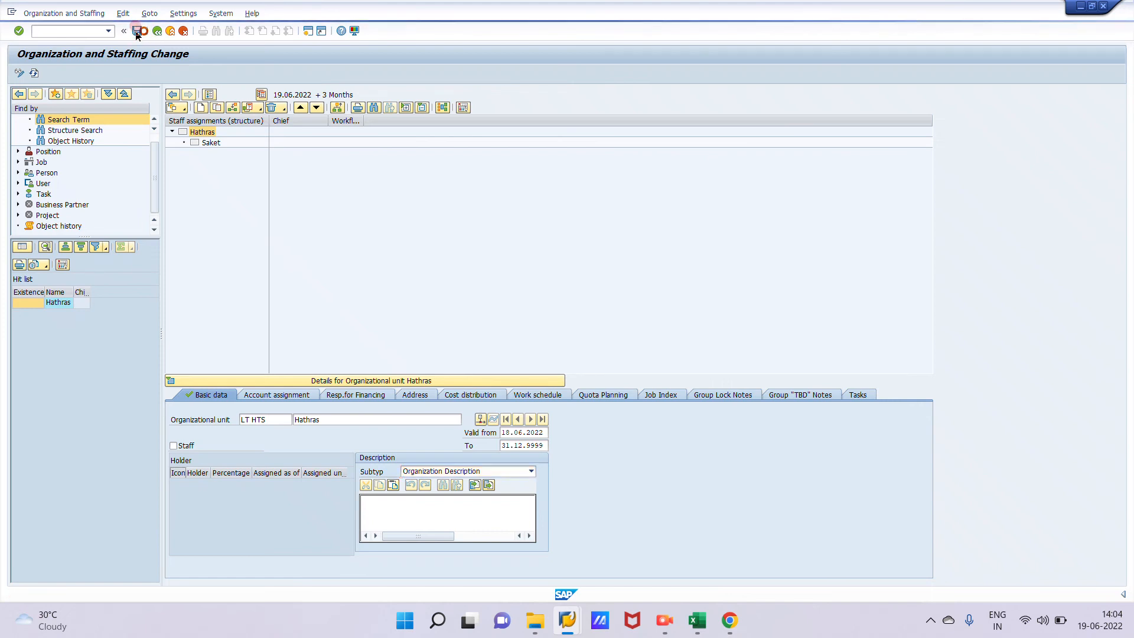
click(137, 31)
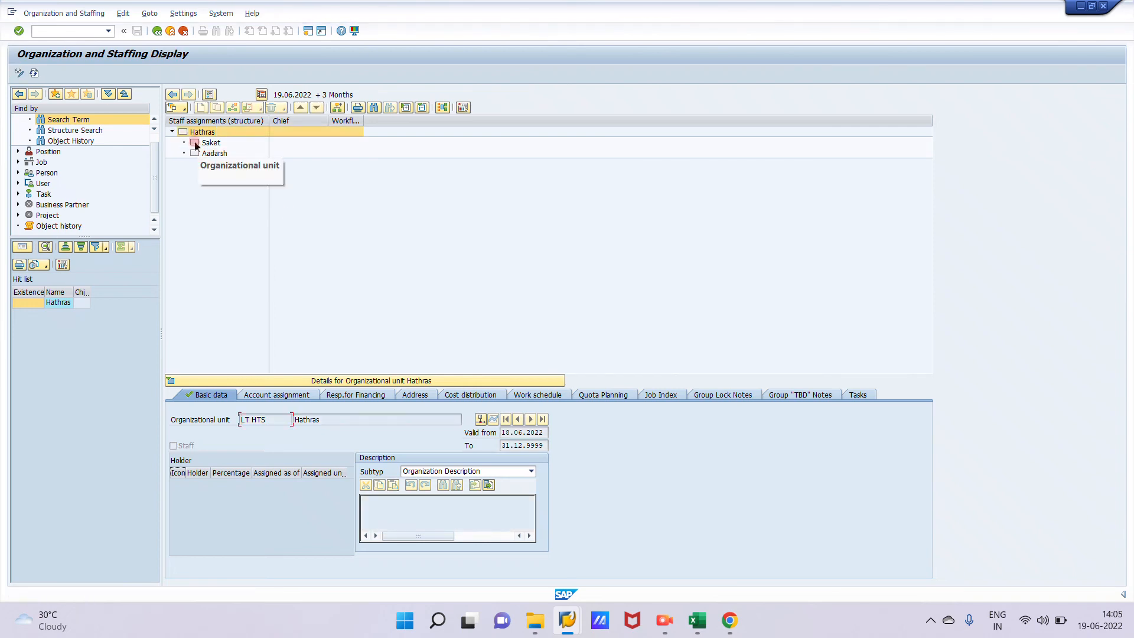
mouse_move(258, 179)
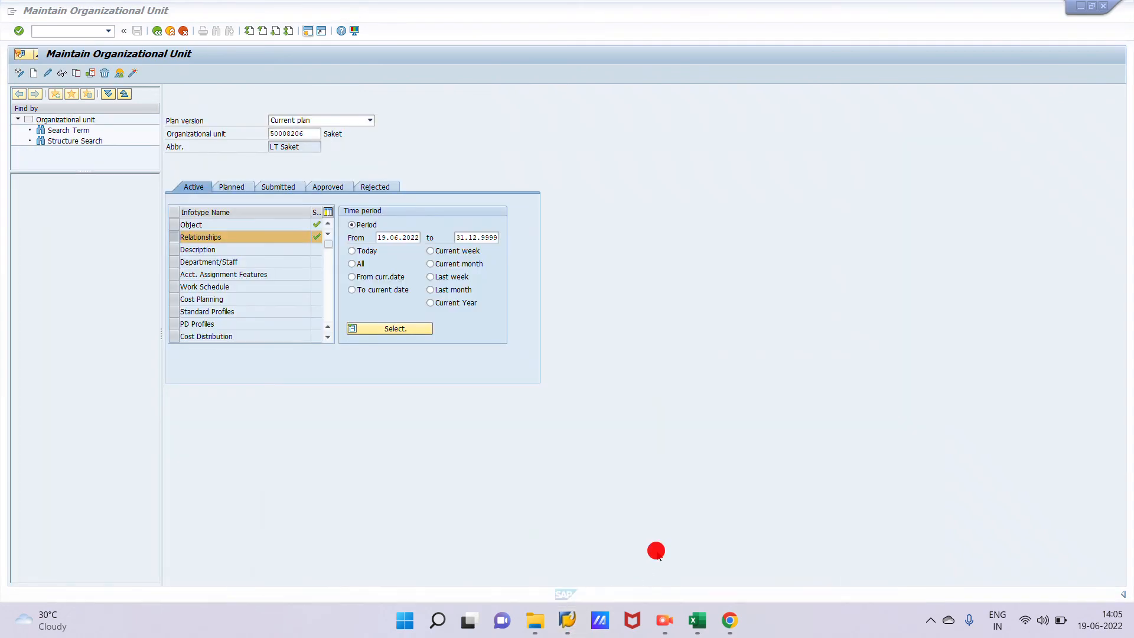
Step: Display Hathras's relationship overview listing B002 links to LT Saket and LT Adarsh, then go back
click(293, 133)
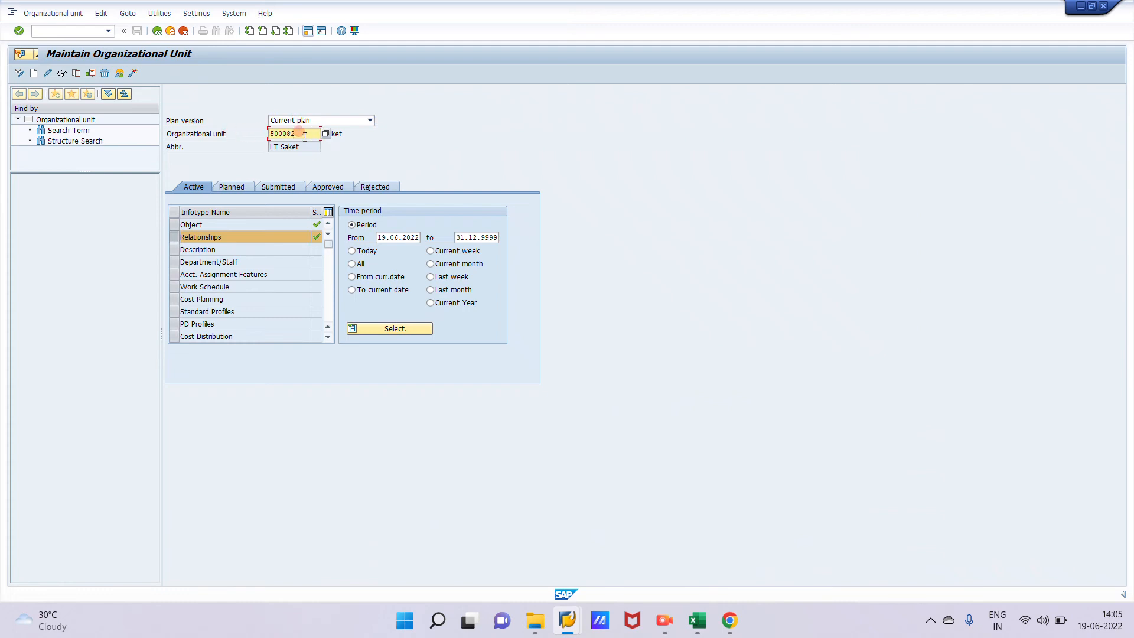
click(297, 134)
text(Hathras)
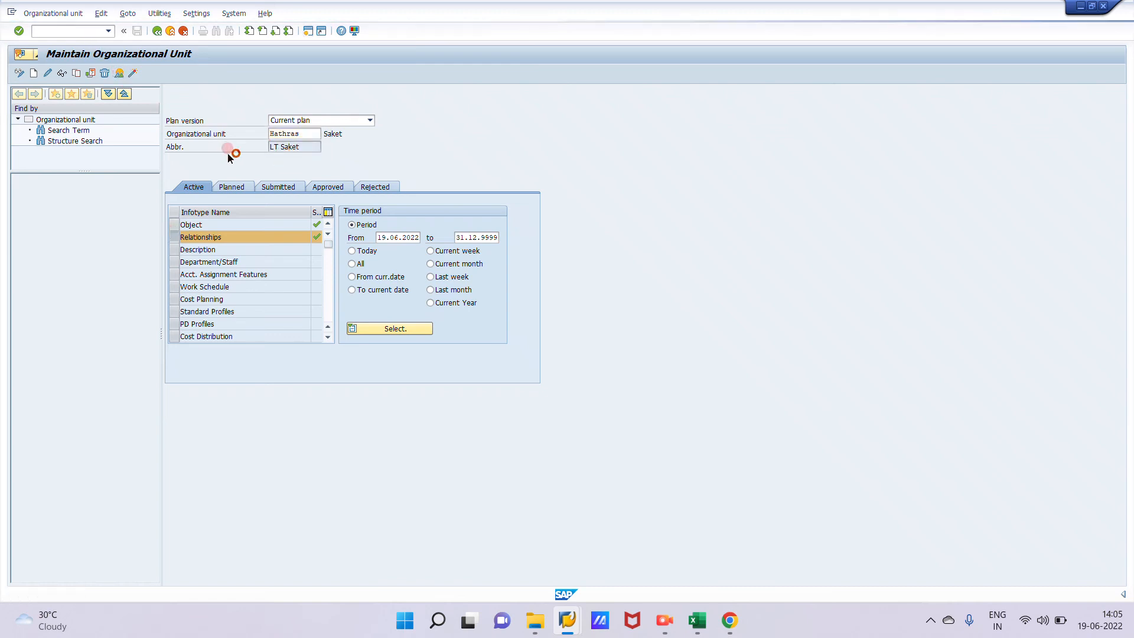
click(389, 328)
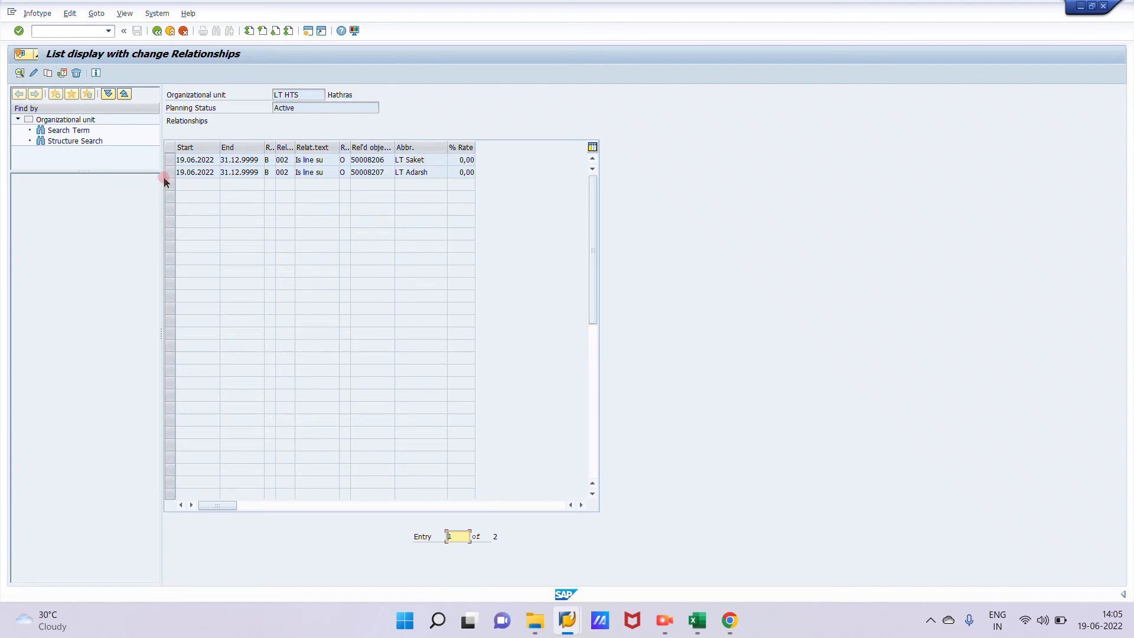
click(171, 173)
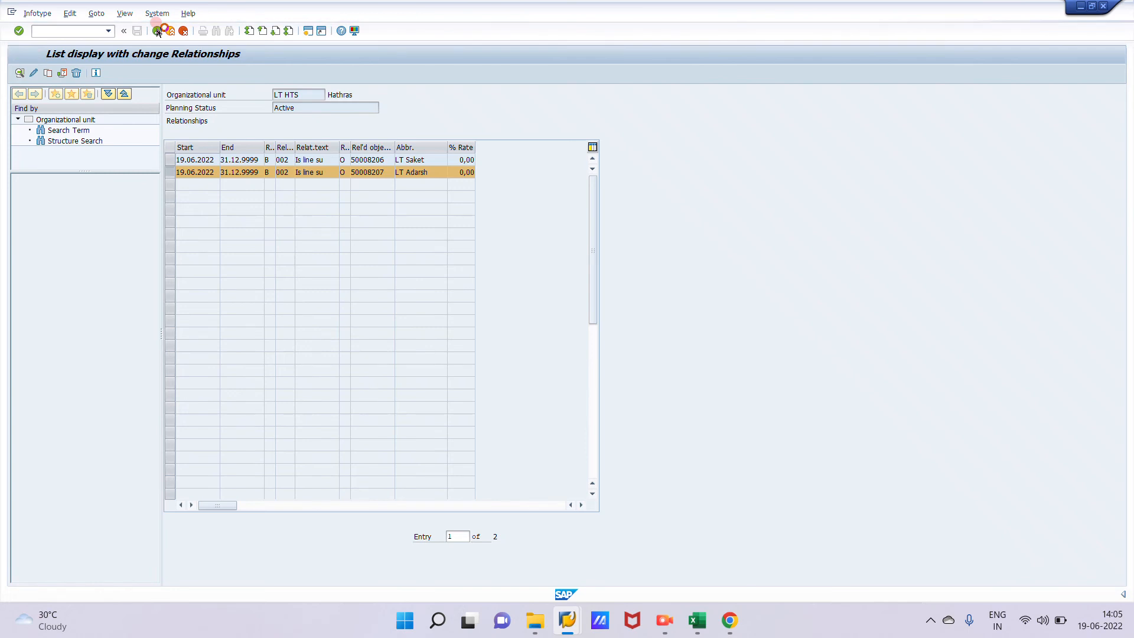
click(157, 31)
text(Saket)
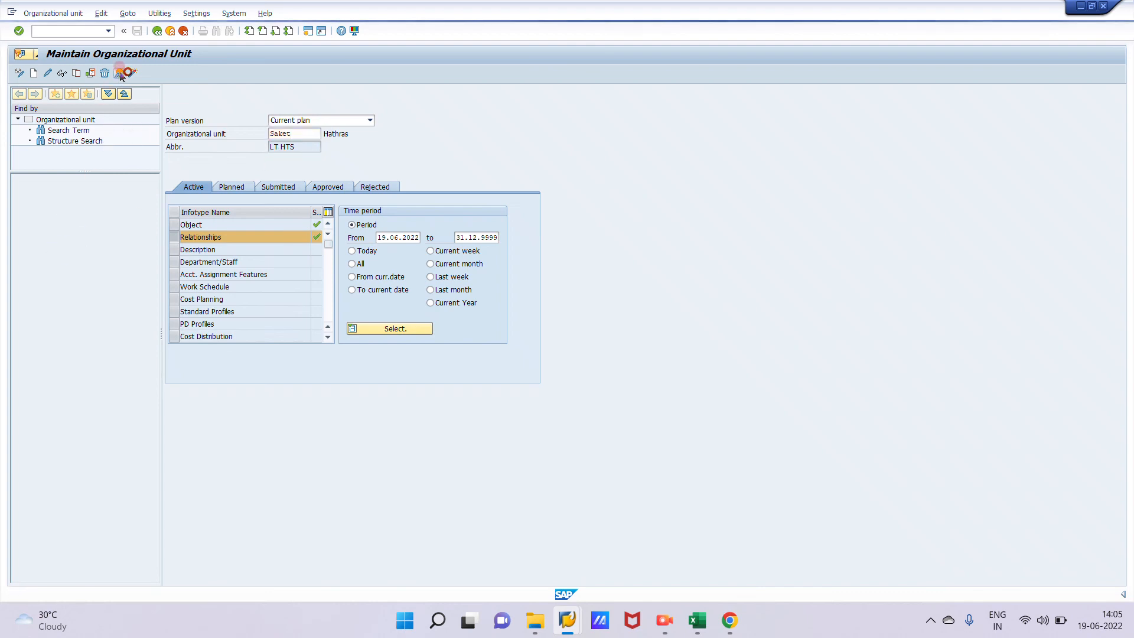
Step: Display Saket's Relationships overview showing its A002 link to LT HTS (50008204)
click(388, 328)
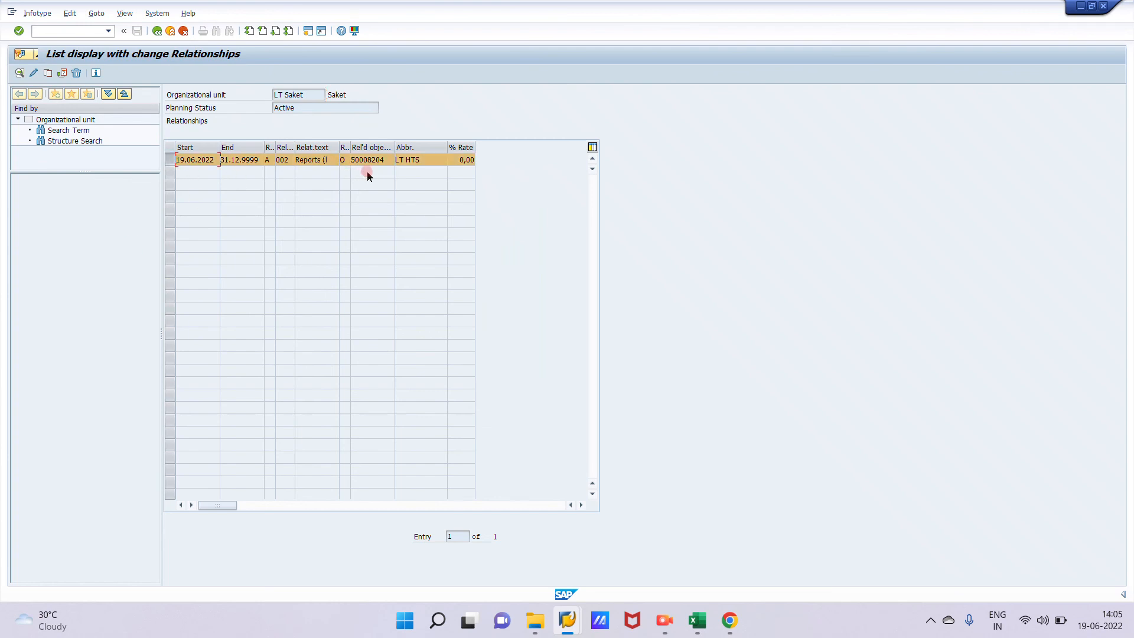
mouse_move(321, 174)
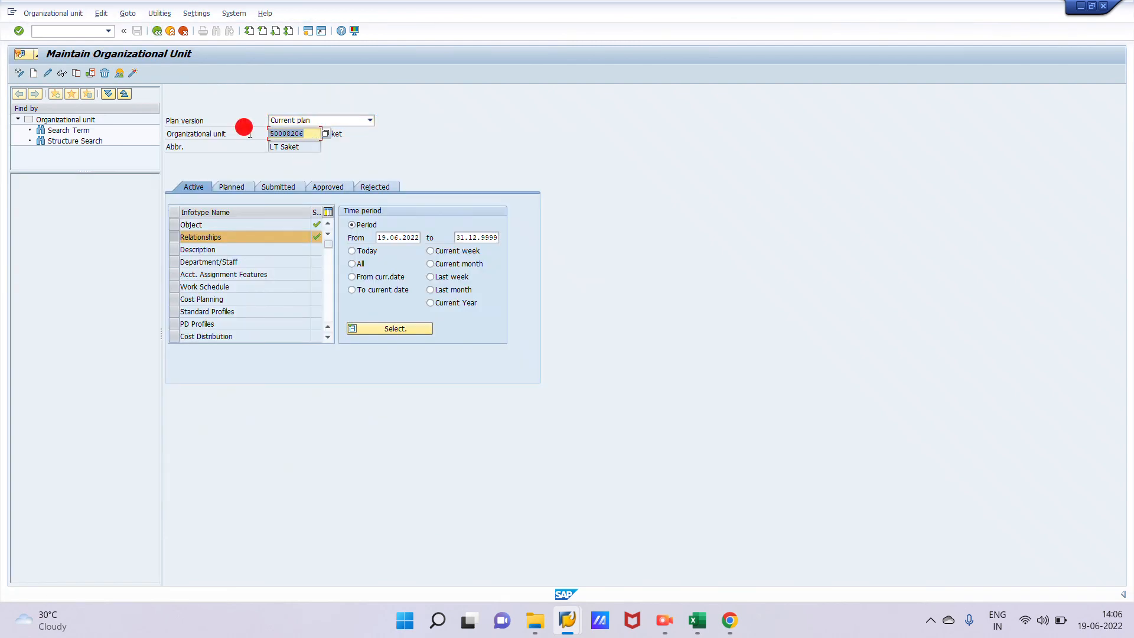
Step: Enter Aadarsh and display its Relationships overview showing the A002 link to LT HTS
text(Aadarsh)
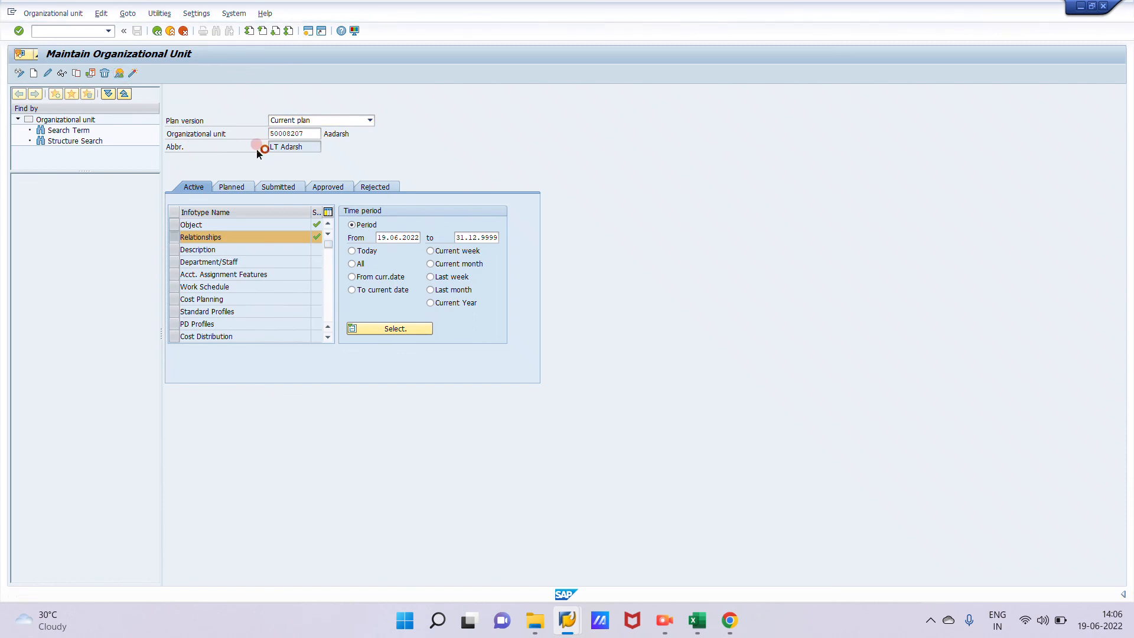
click(389, 329)
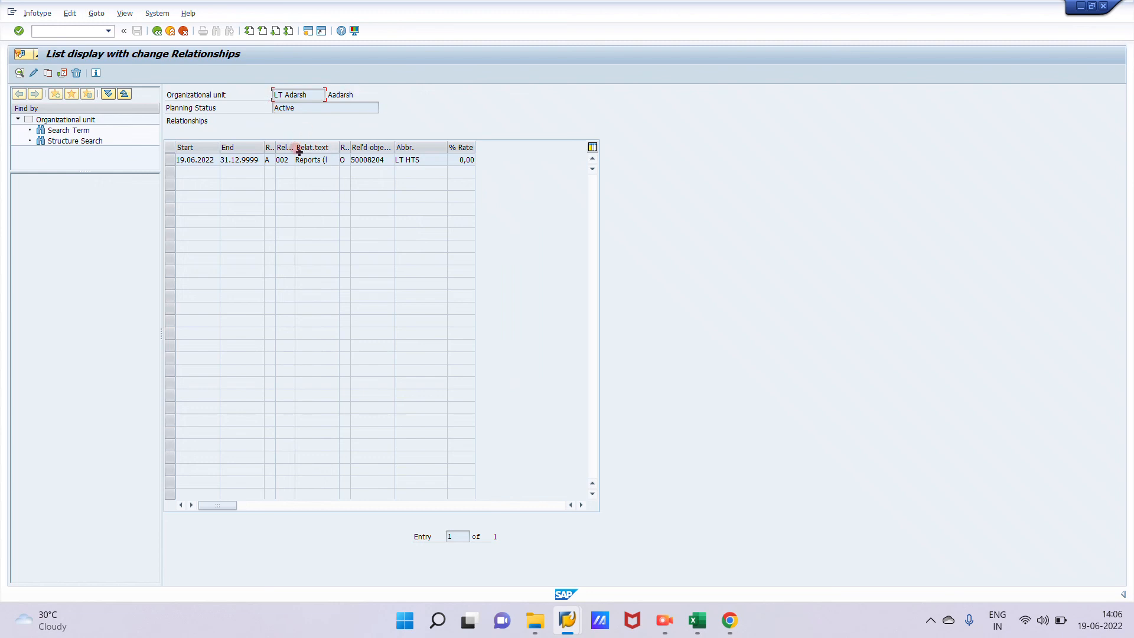
click(663, 620)
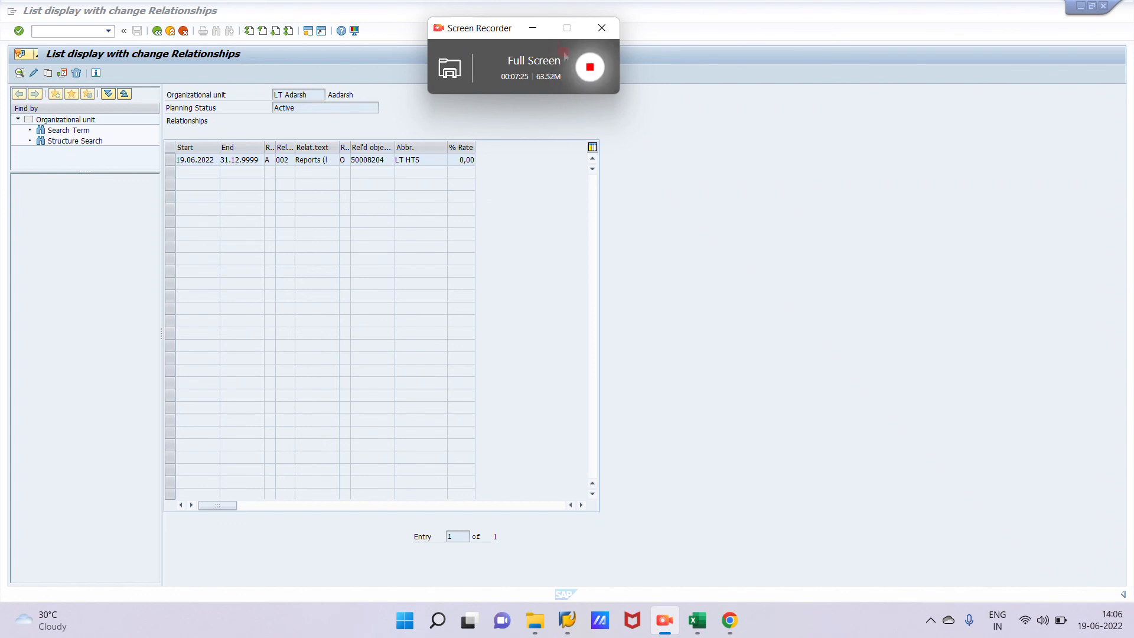
Step: Switch to the Organization and Staffing window via the taskbar
click(600, 27)
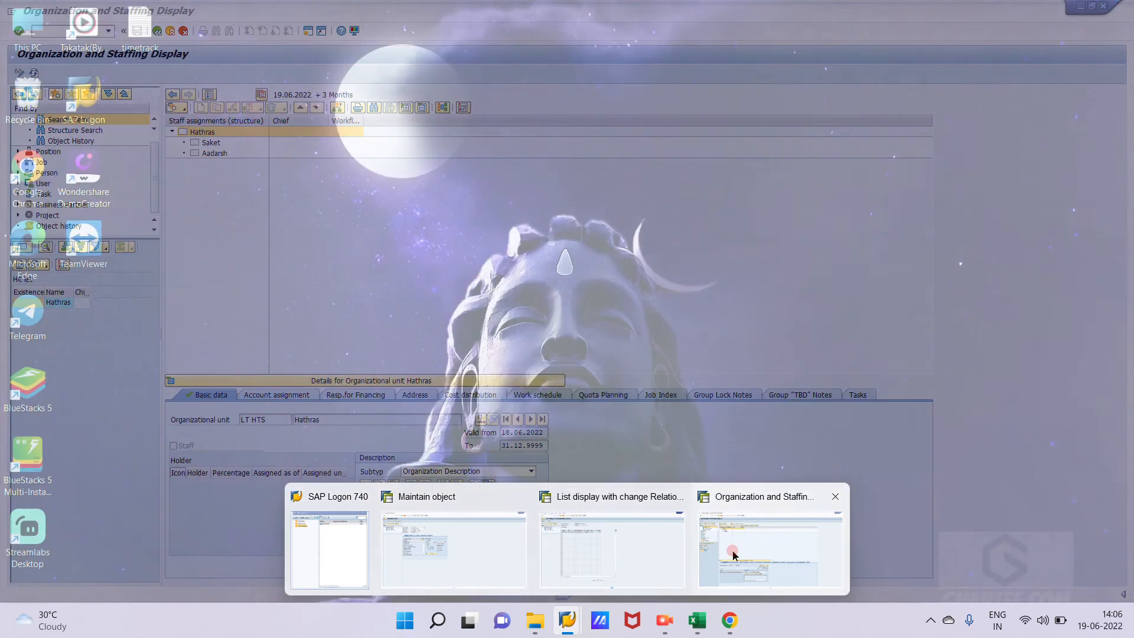
click(769, 549)
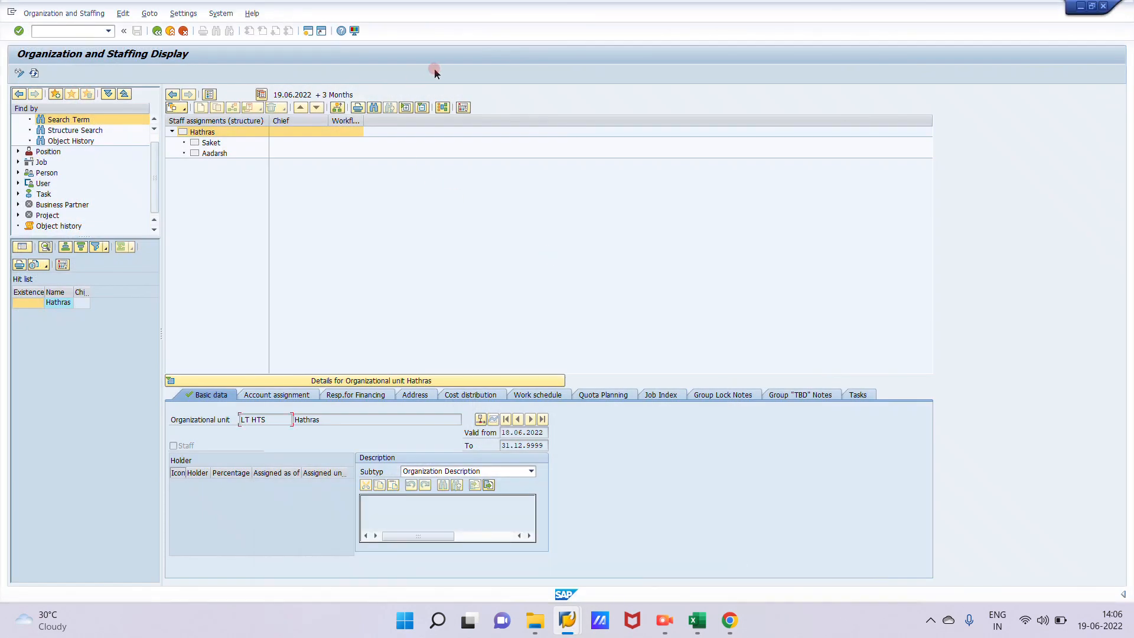
mouse_move(443, 108)
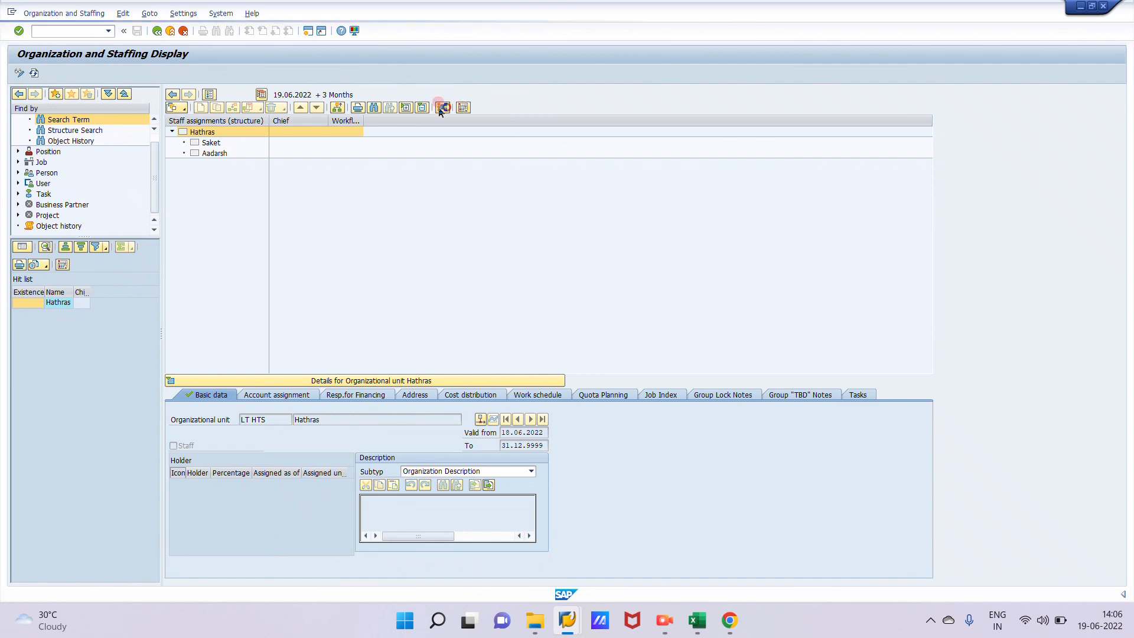
Step: View and dismiss the structure relationship overview and Column Configuration dialogs unchanged
click(445, 107)
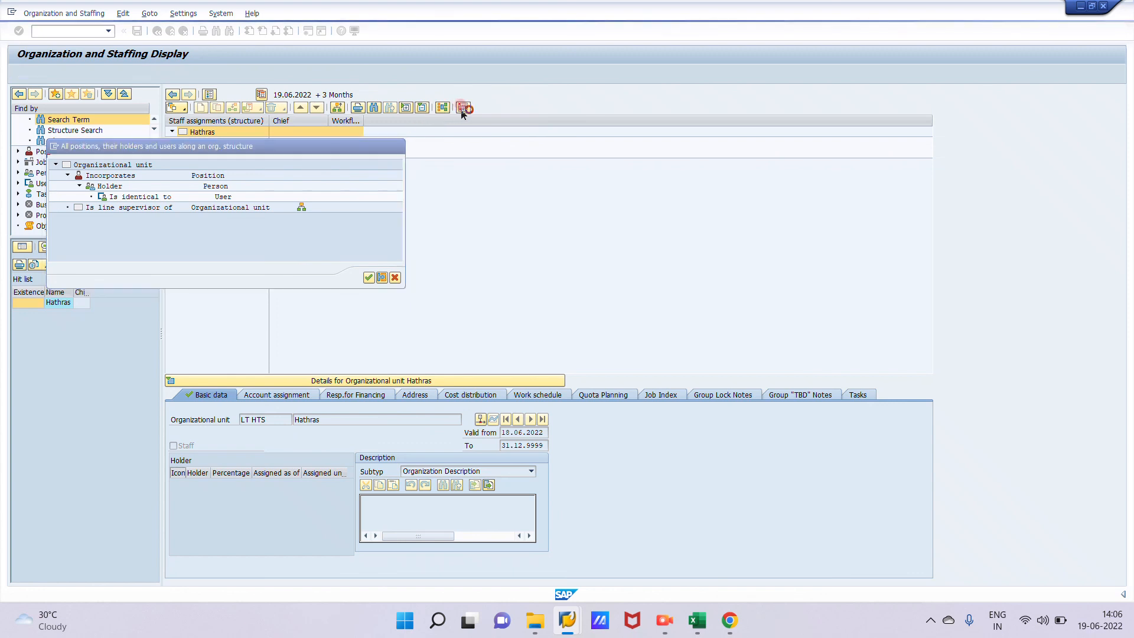
click(369, 276)
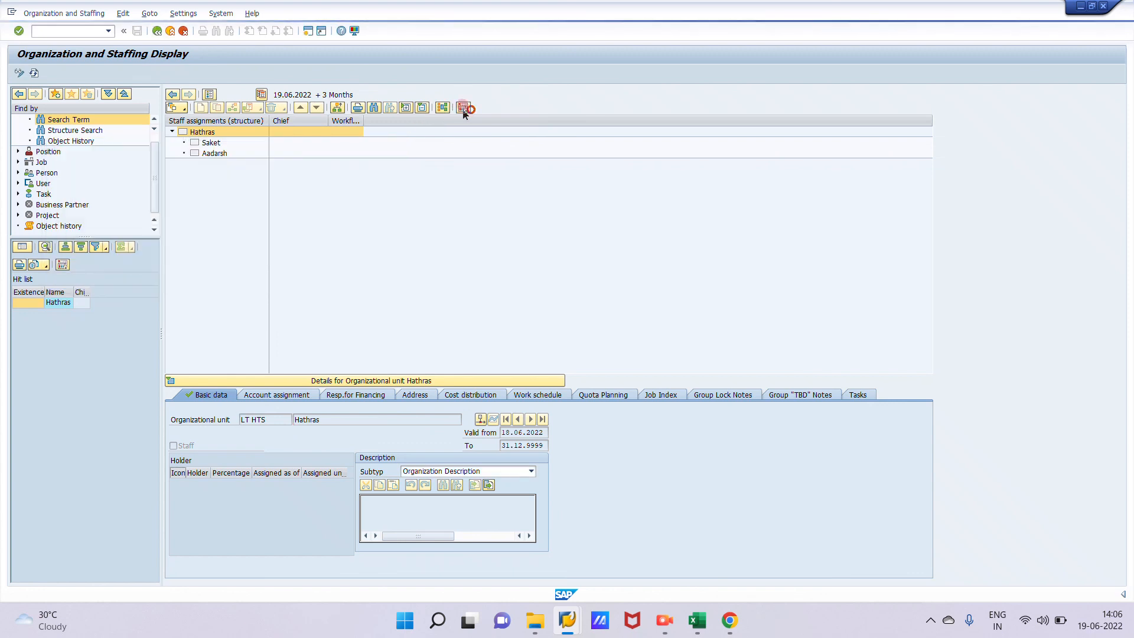
click(463, 107)
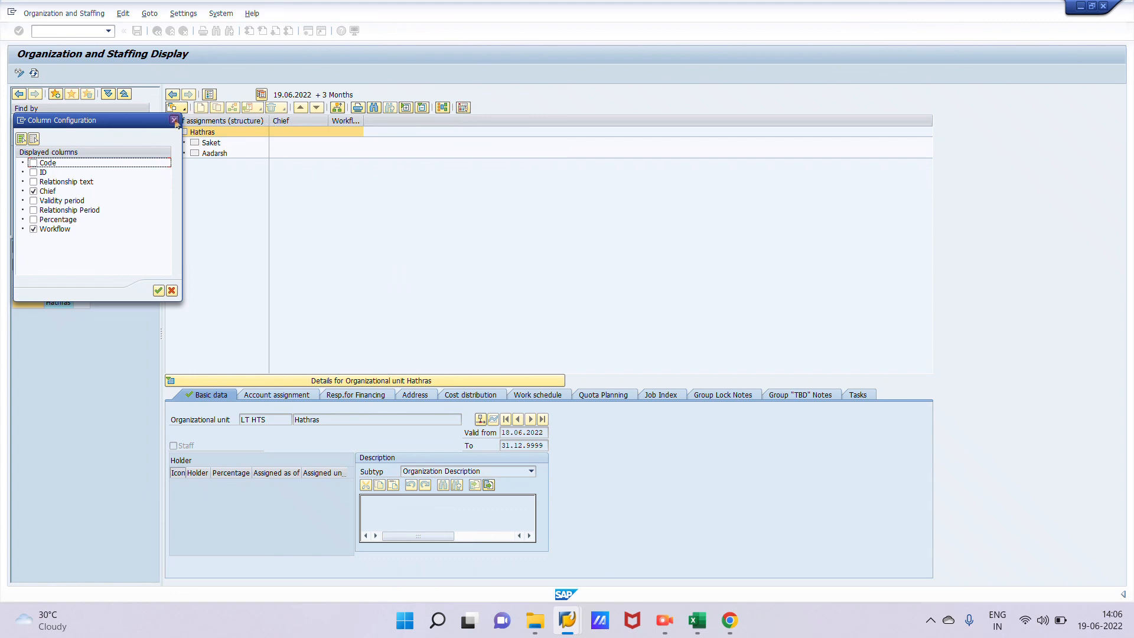
click(174, 121)
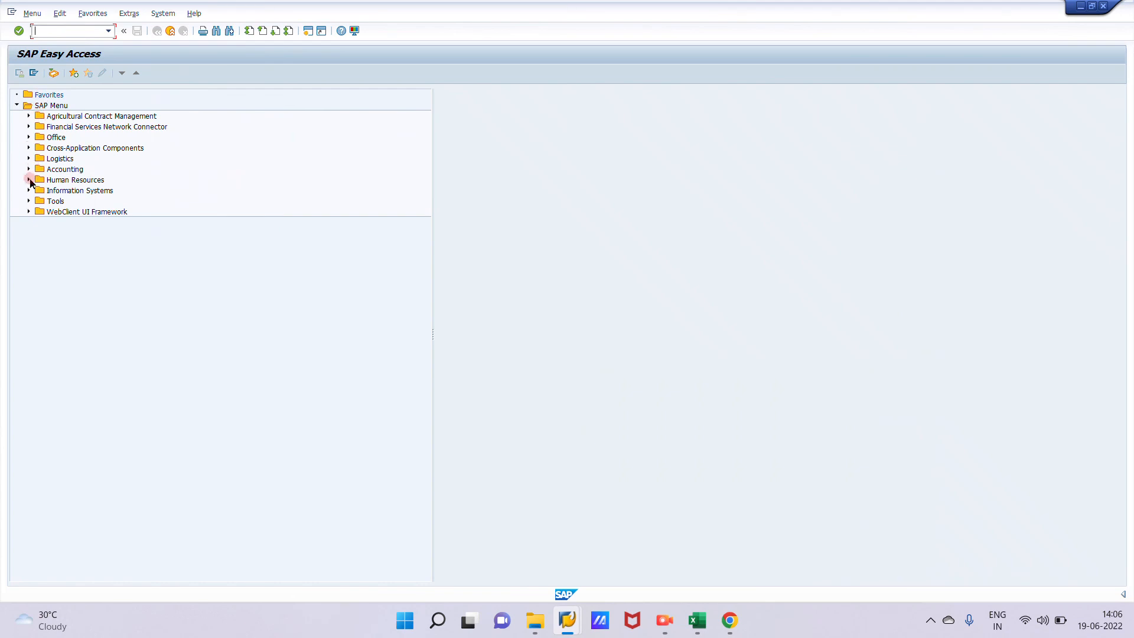
Step: Launch PPOS_OLD via Human Resources > Organizational Management > Expert Mode > Simple Maintenance
click(29, 179)
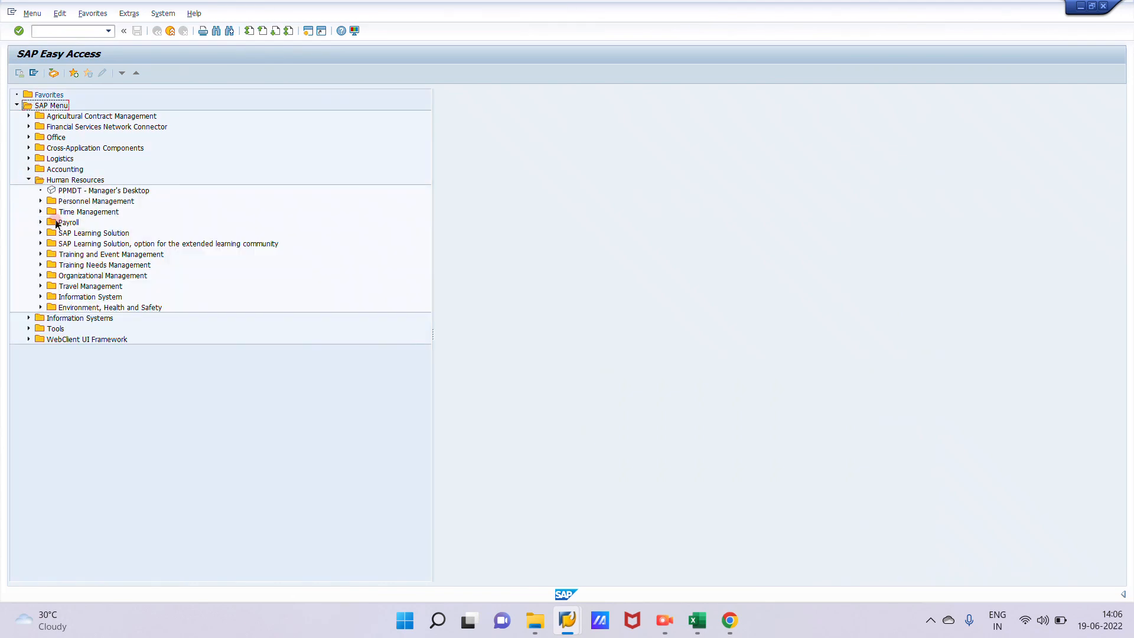
click(42, 275)
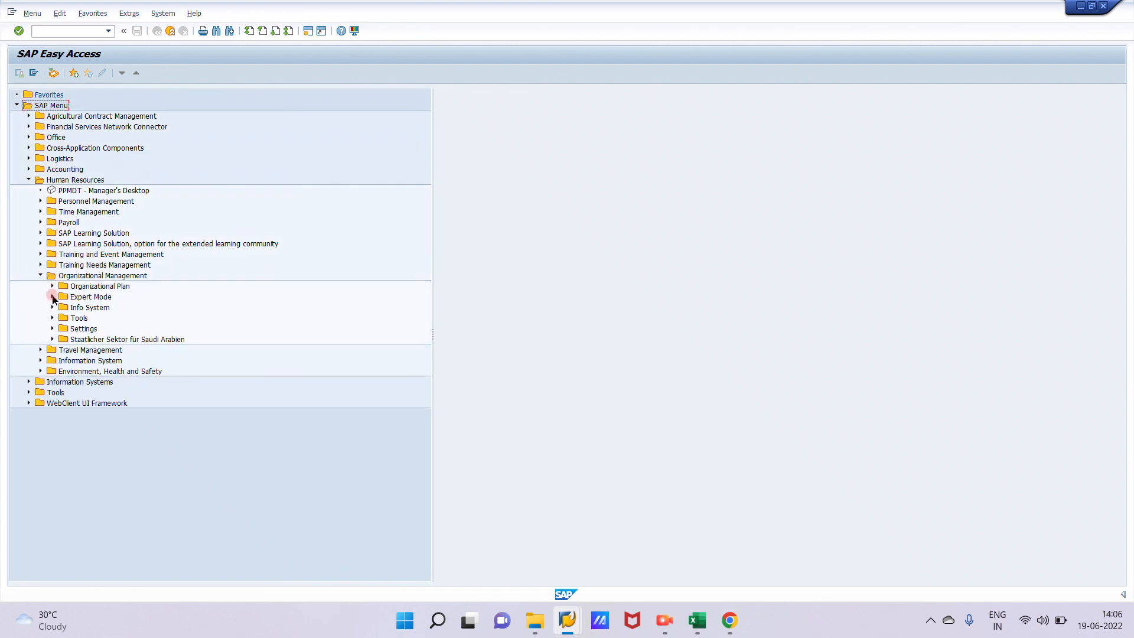
click(52, 296)
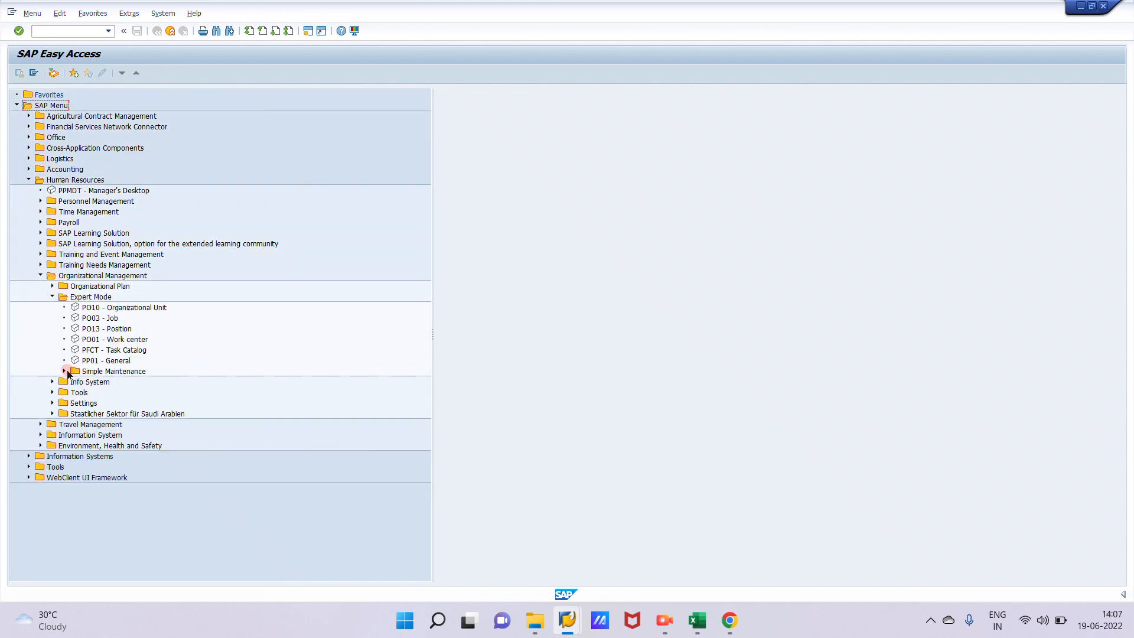
click(64, 370)
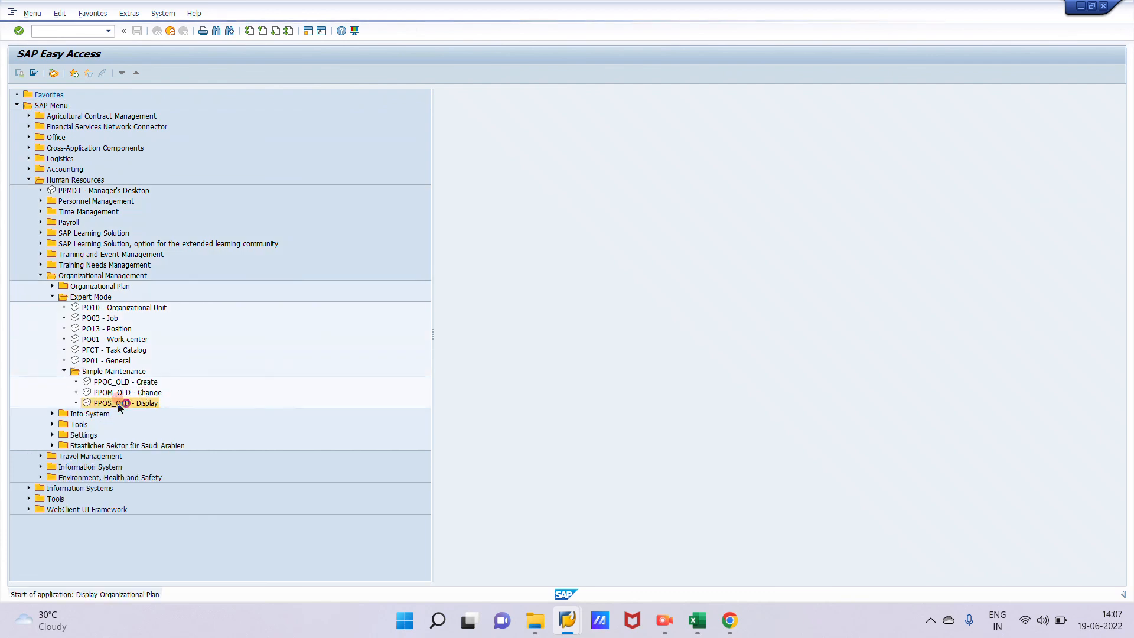
double_click(124, 402)
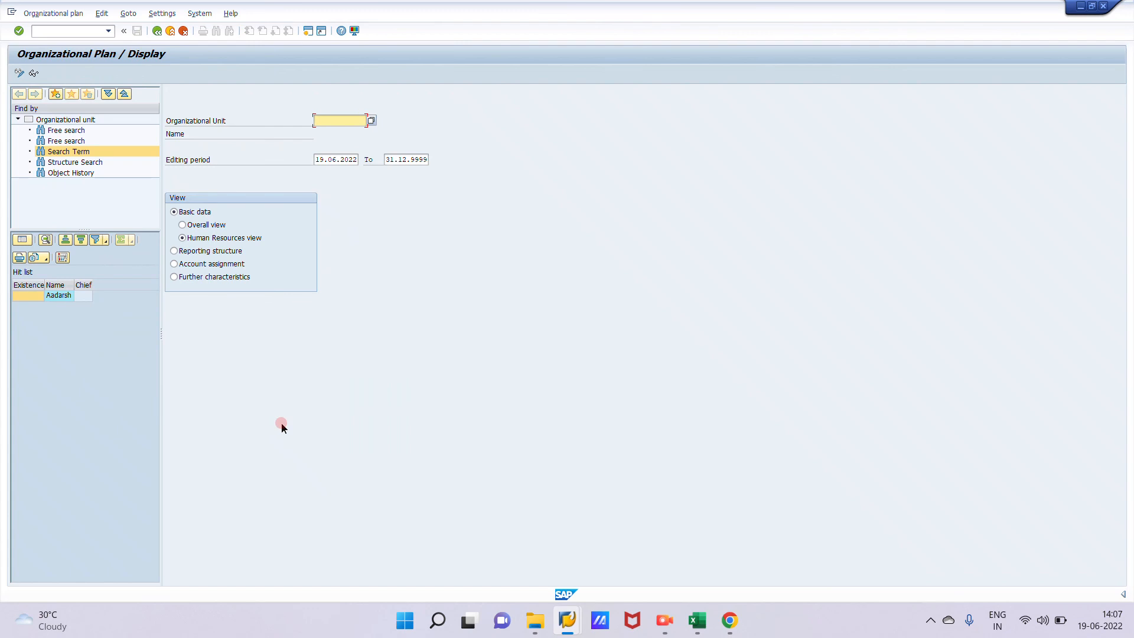
Step: Choose Hathras as the organizational unit from the field history
click(370, 120)
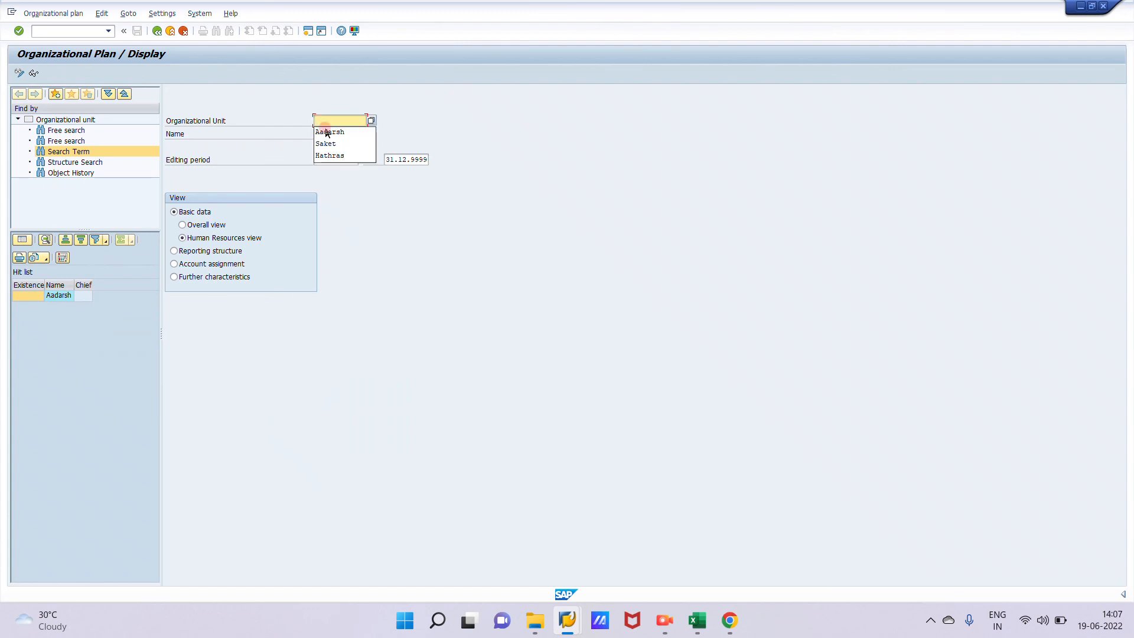
click(329, 155)
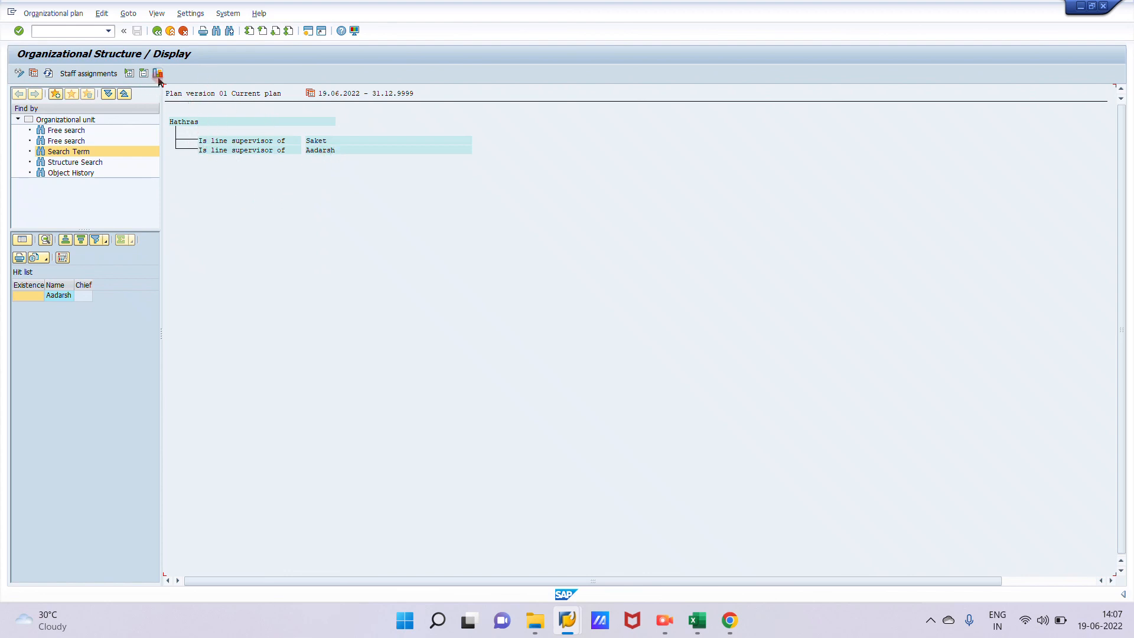
mouse_move(157, 74)
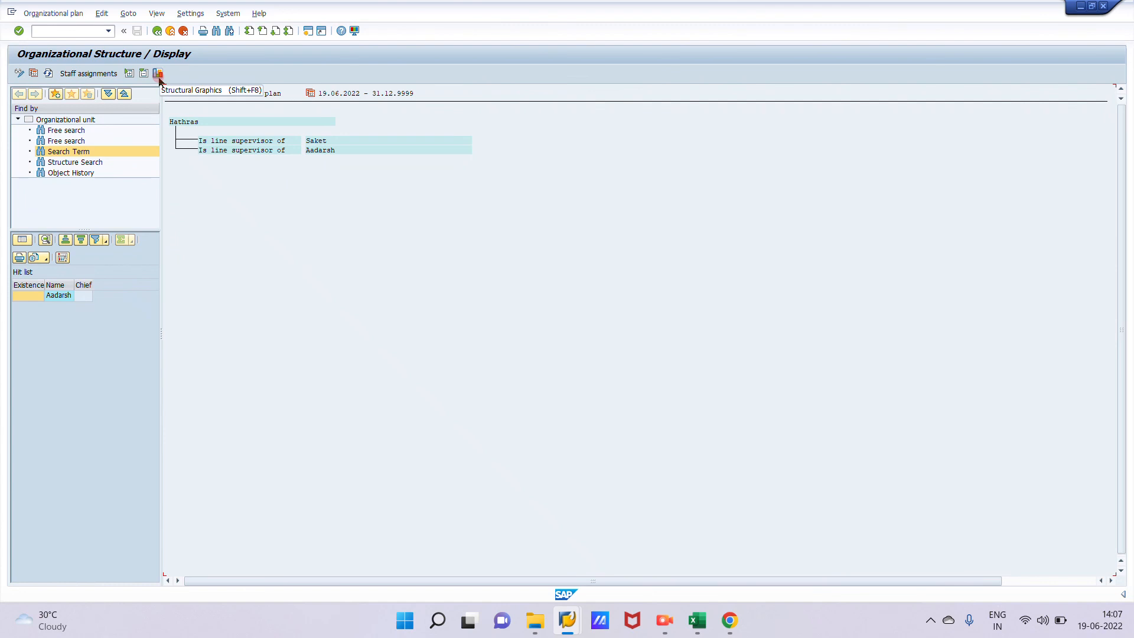
Step: Draw the Hathras structure with Saket and Aadarsh as a structural graphic (Shift+F8)
click(157, 74)
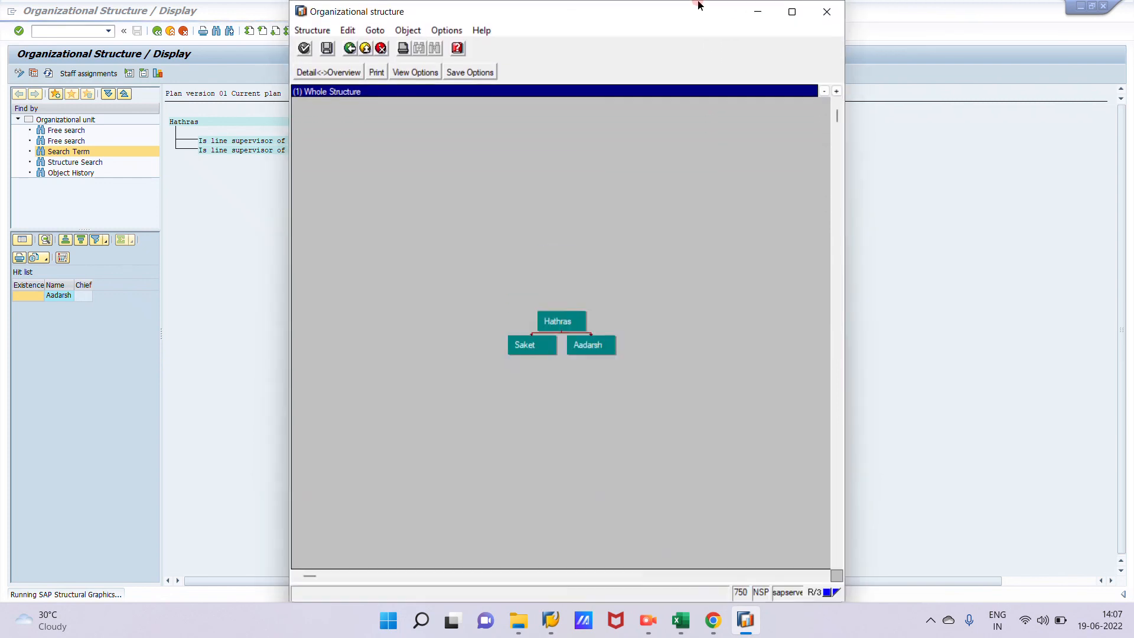
mouse_move(614, 354)
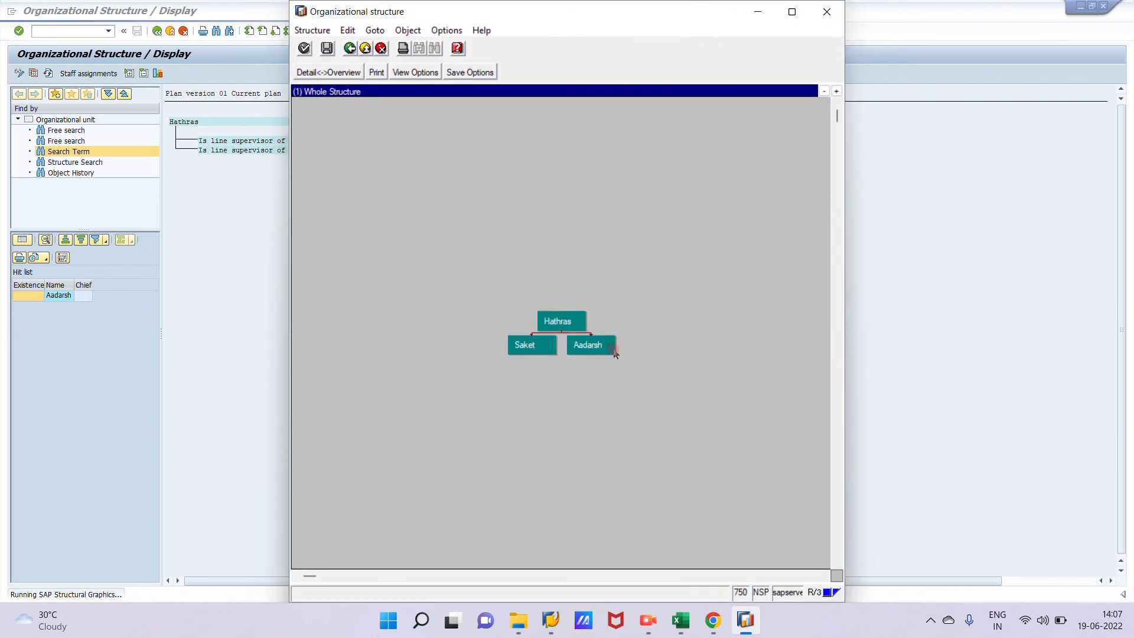